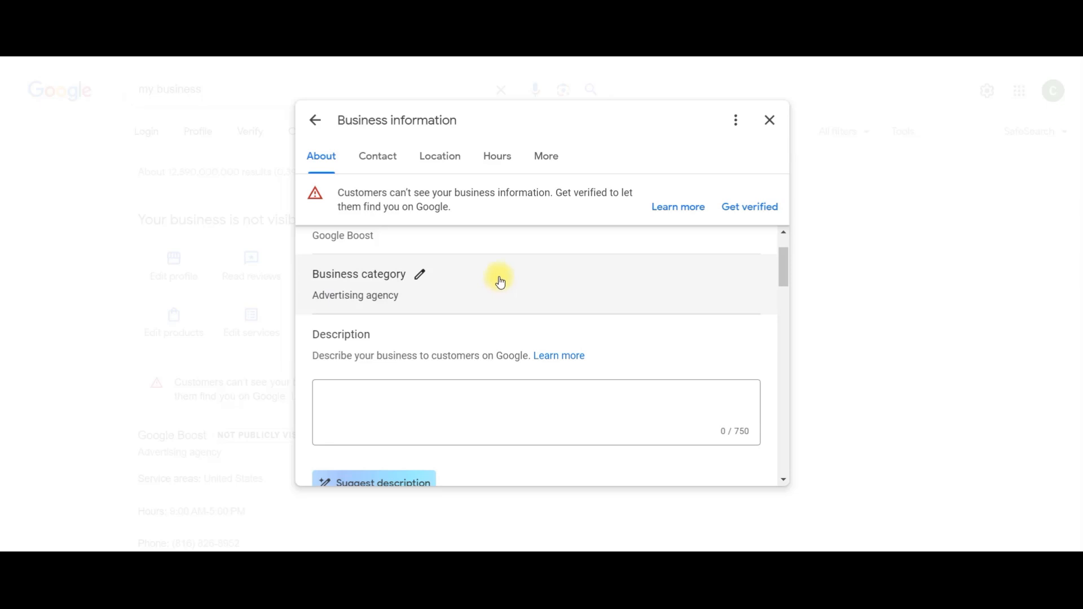
Generate a suggested Google Boost description and insert it into the Description field (383/750 characters)
scroll("down", 3)
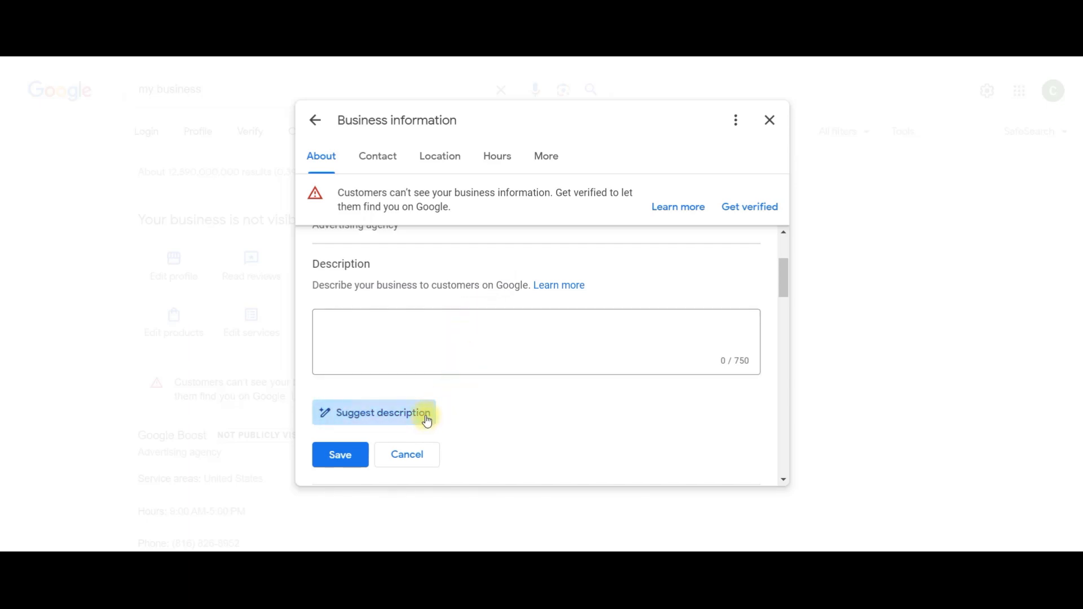
mouse_move(427, 391)
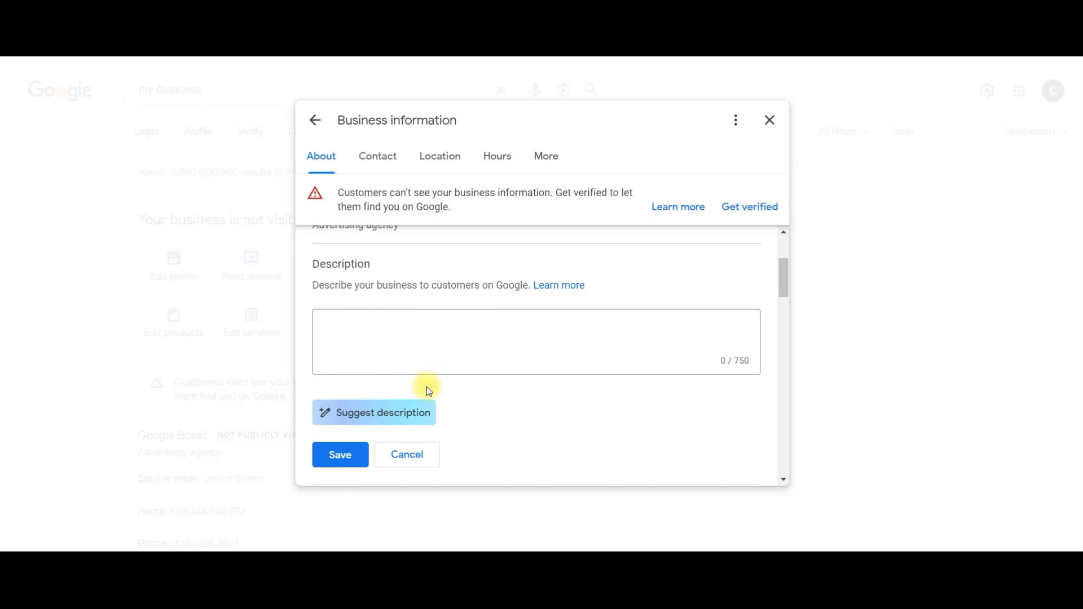
mouse_move(421, 413)
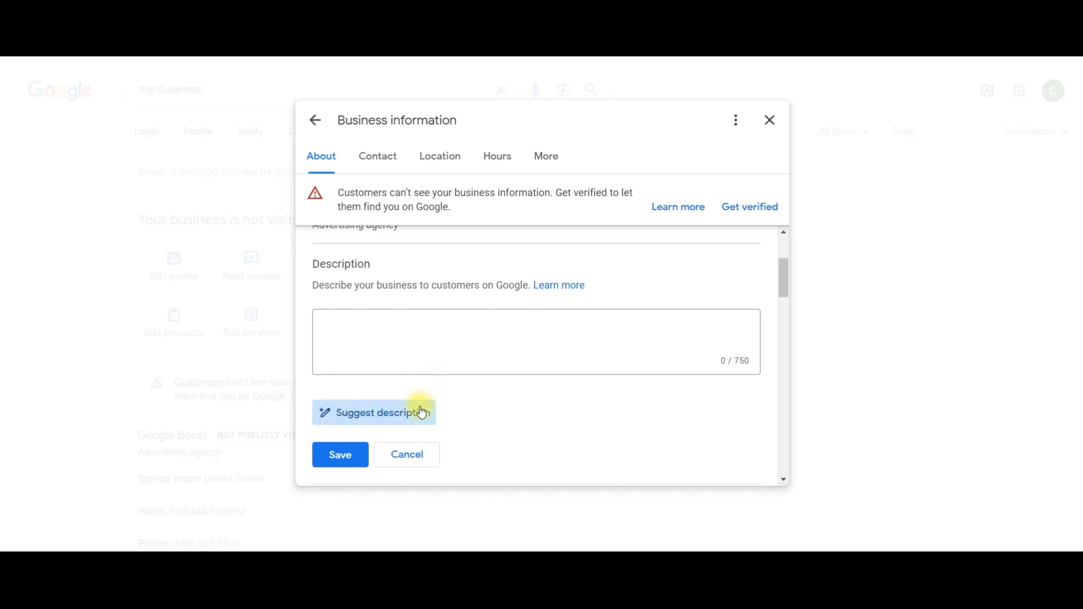
left_click(374, 413)
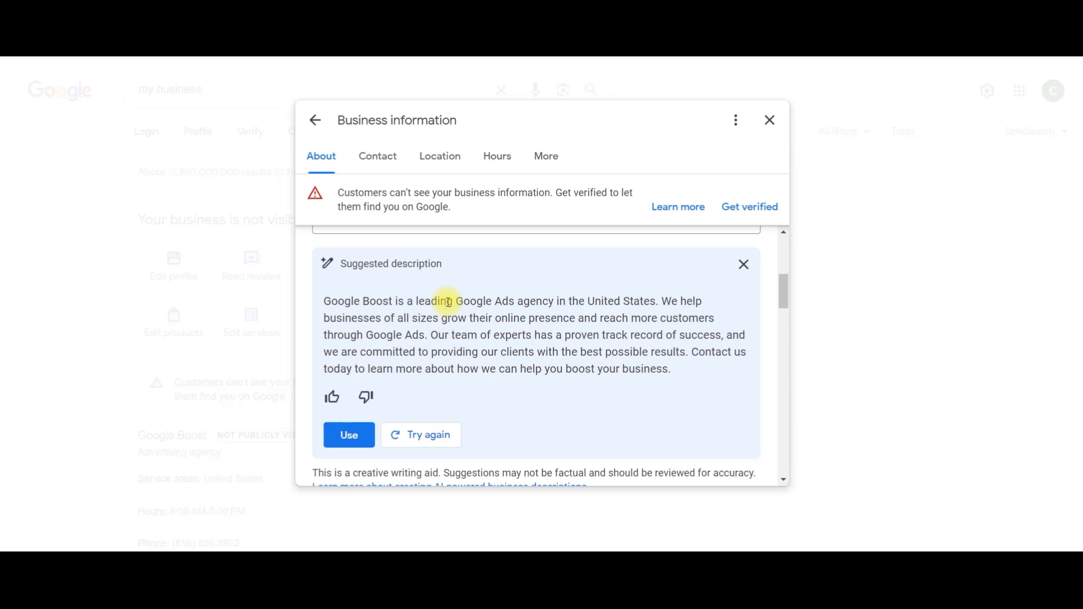
left_click(349, 435)
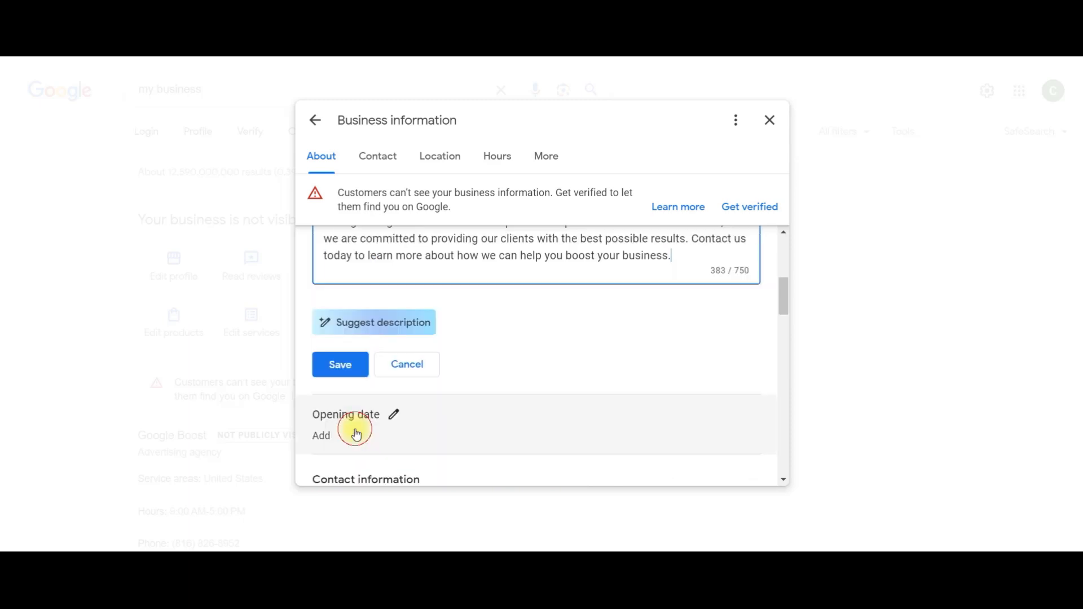
Scroll through the existing ChatGPT conversation with the long Google Boost description
scroll("up", 3)
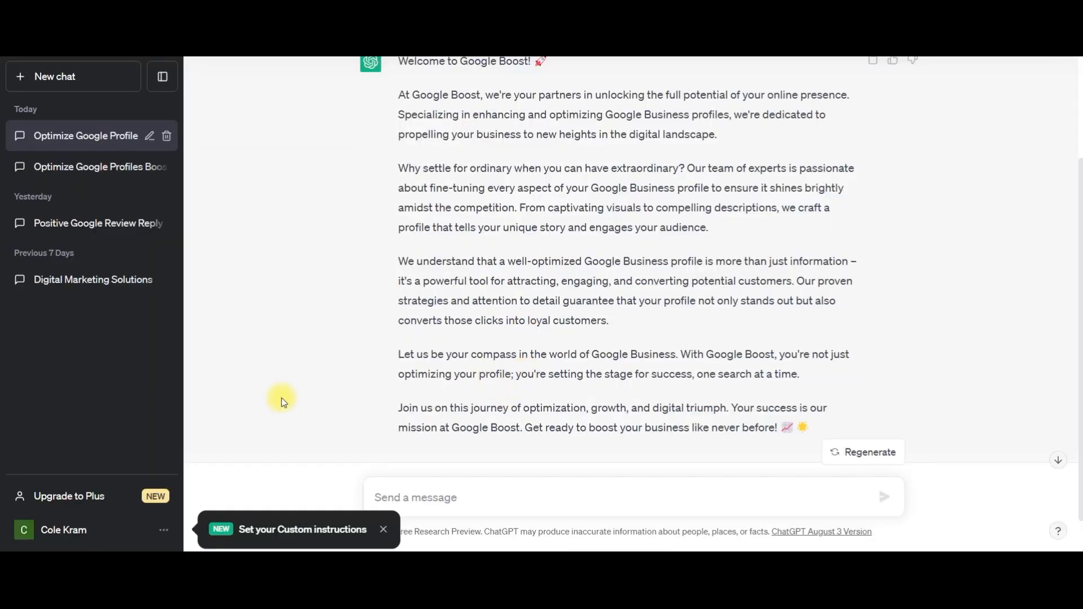
scroll("up", 3)
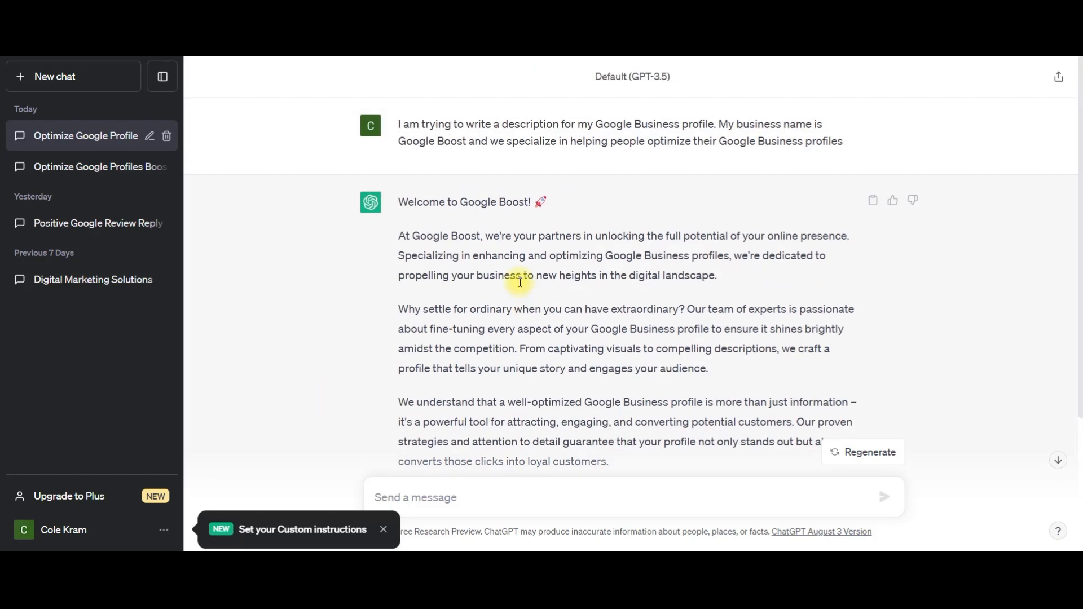
mouse_move(580, 134)
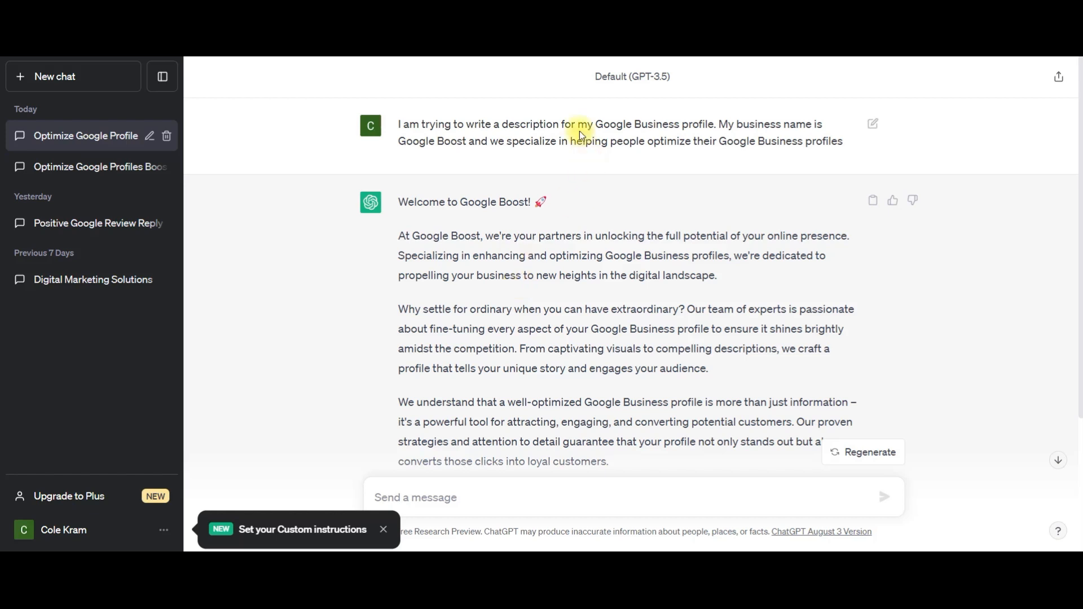
mouse_move(467, 164)
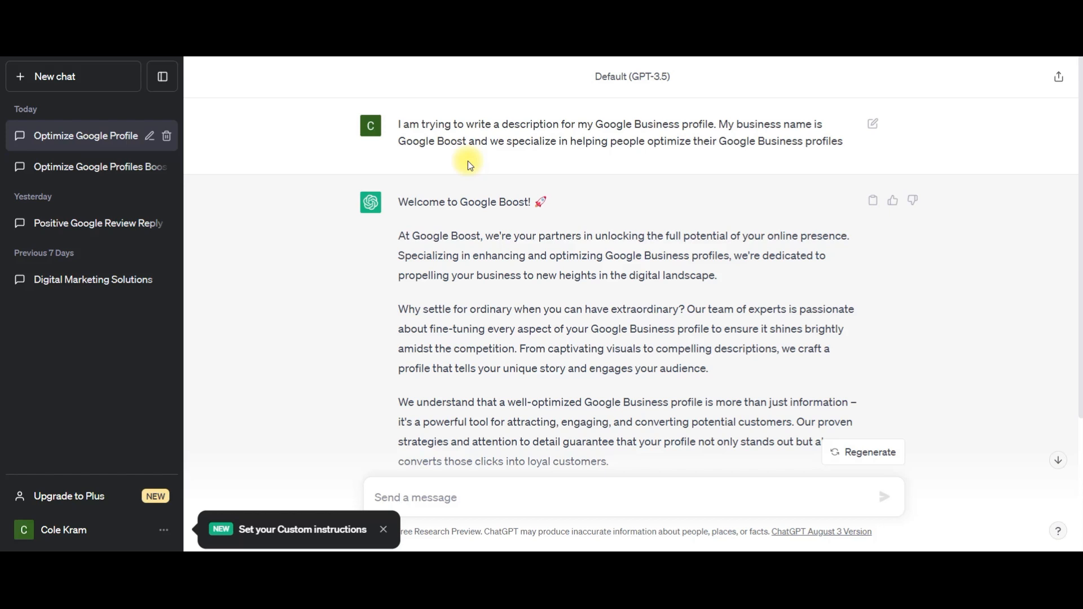
mouse_move(463, 100)
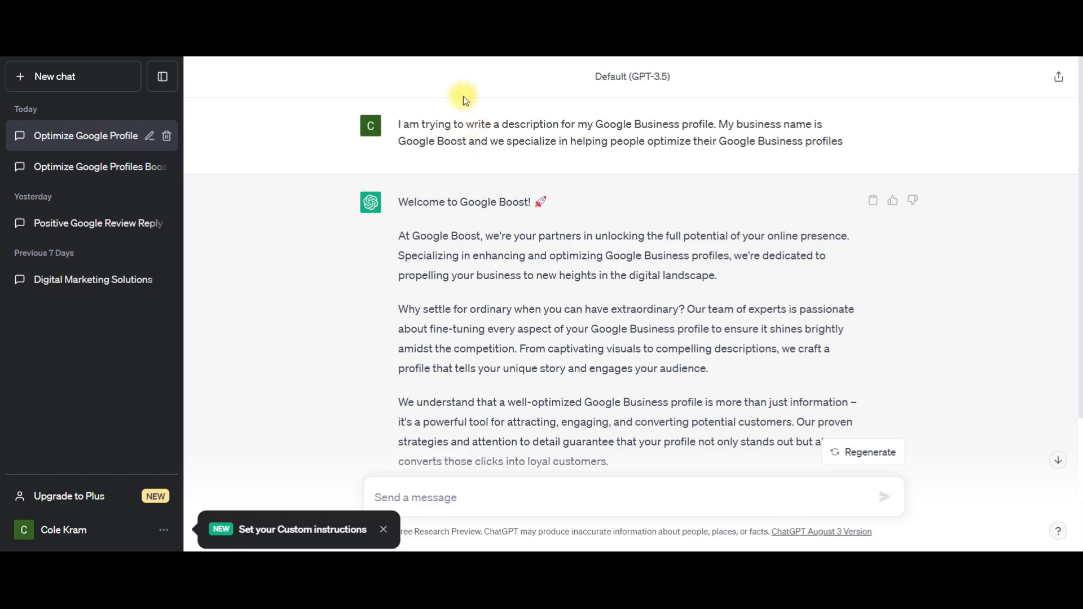
scroll("down", 3)
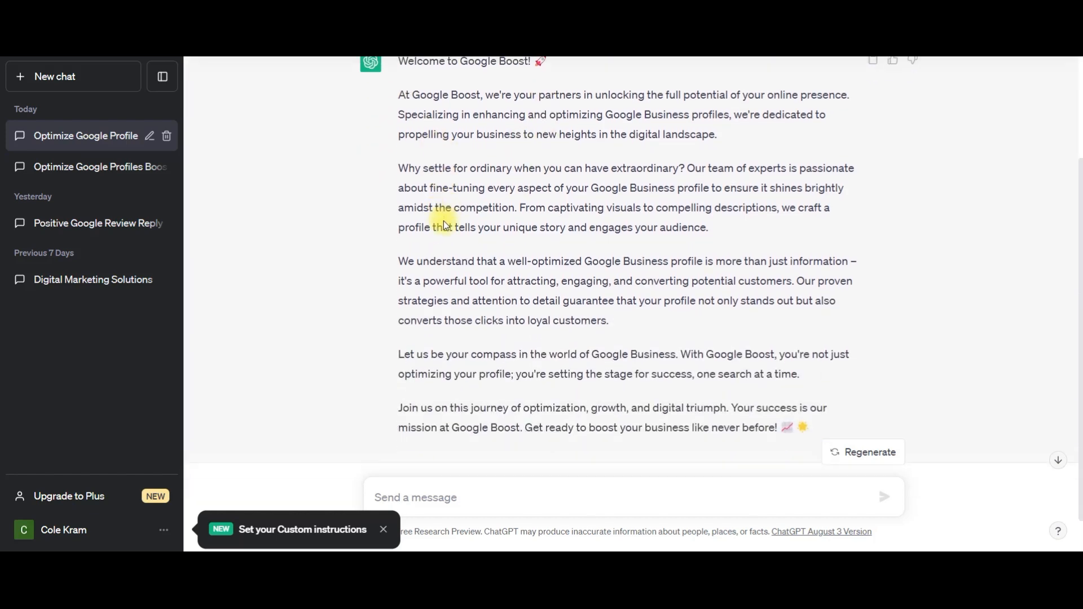
mouse_move(446, 180)
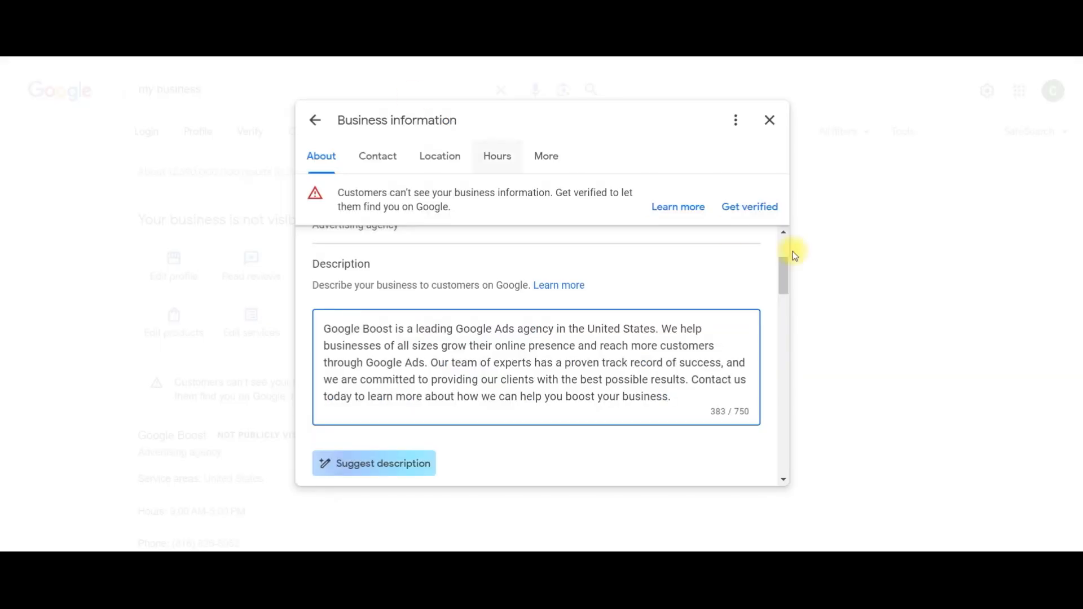
mouse_move(751, 420)
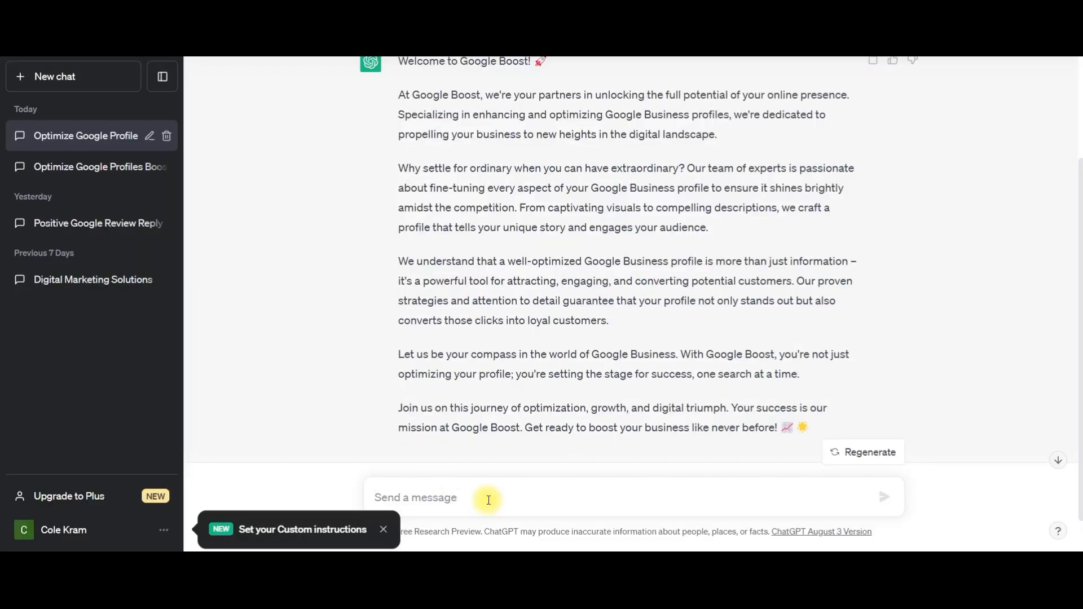
Ask ChatGPT 'Can you shorten this to 750 characters' and send the request
type("Can")
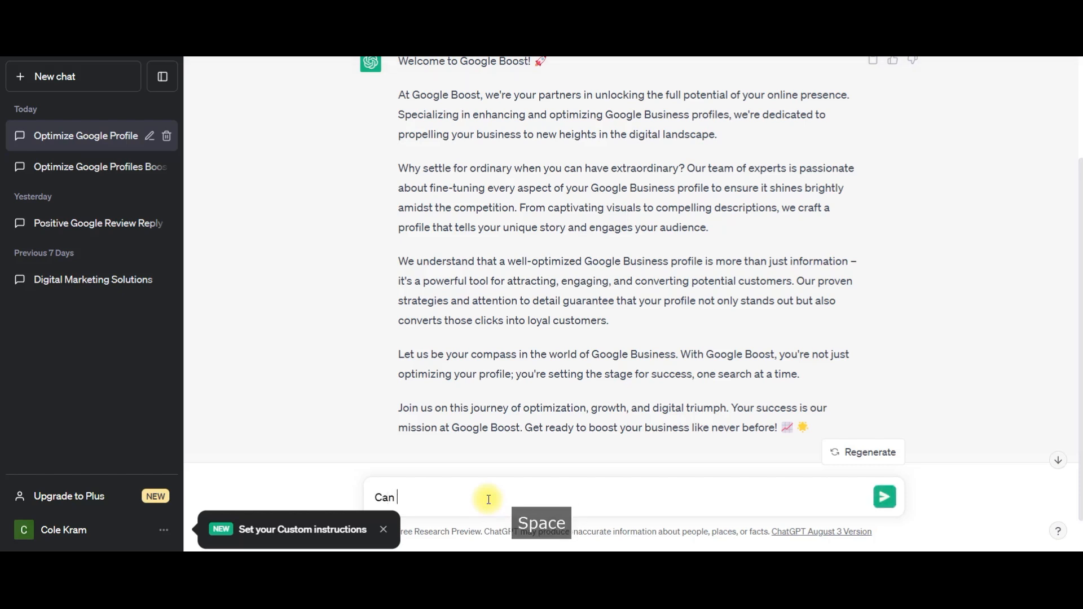
type("you short")
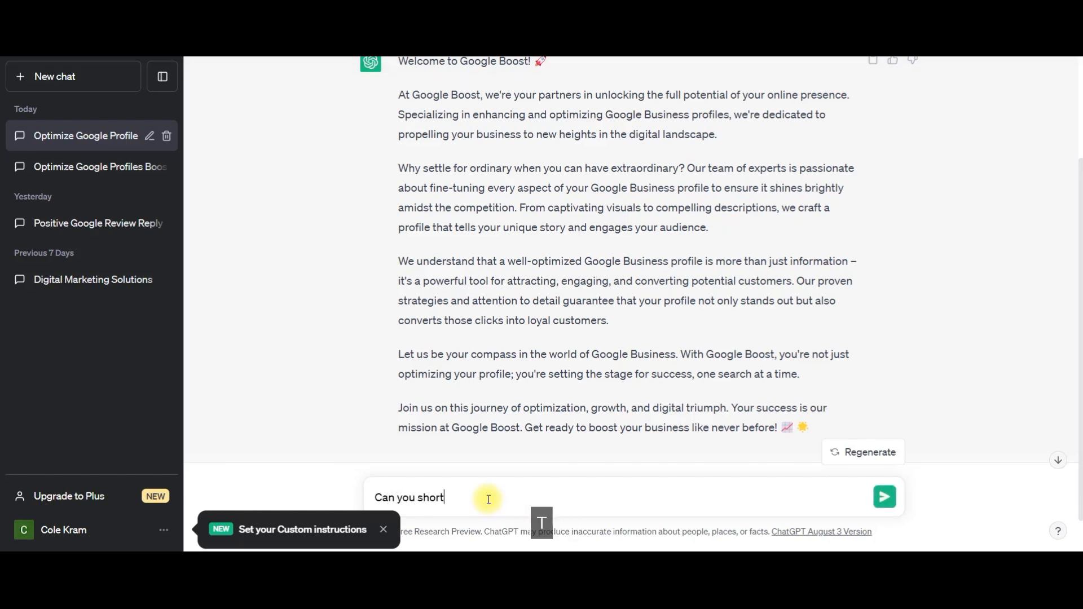
type("en ths")
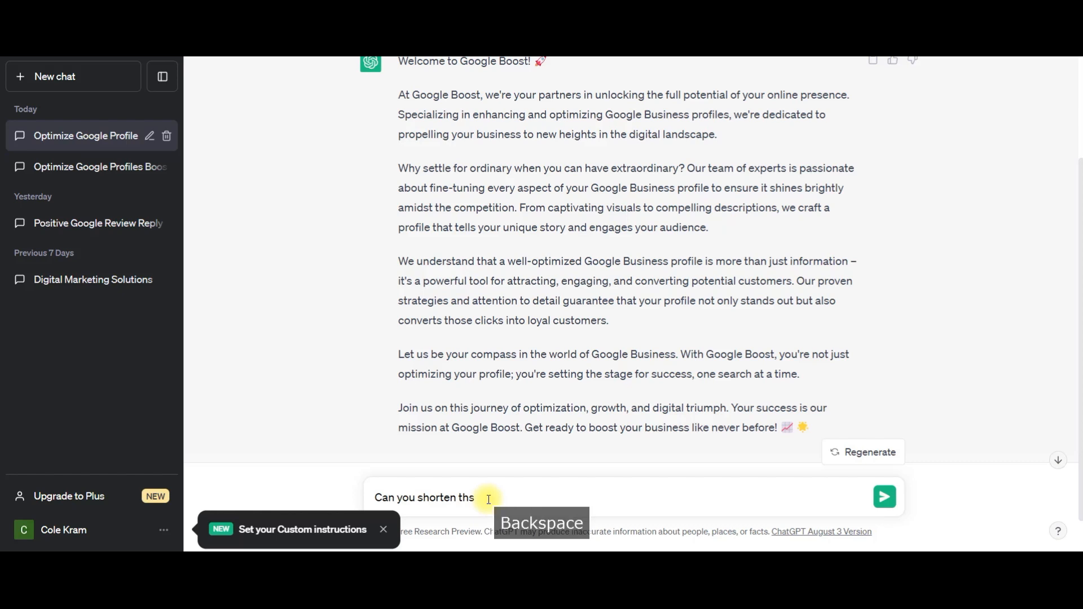
type("to")
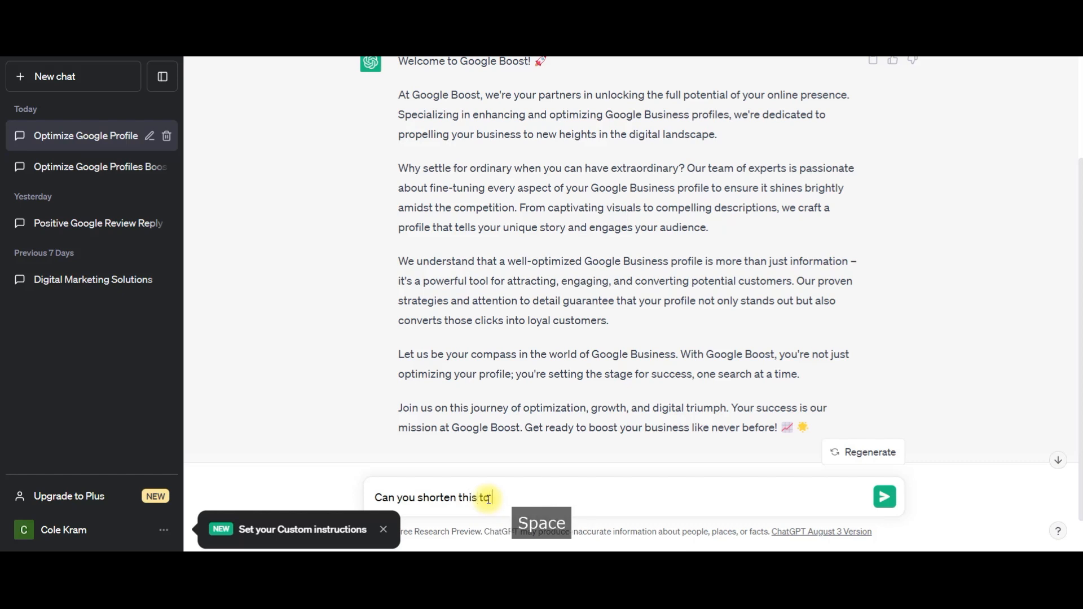
type("750")
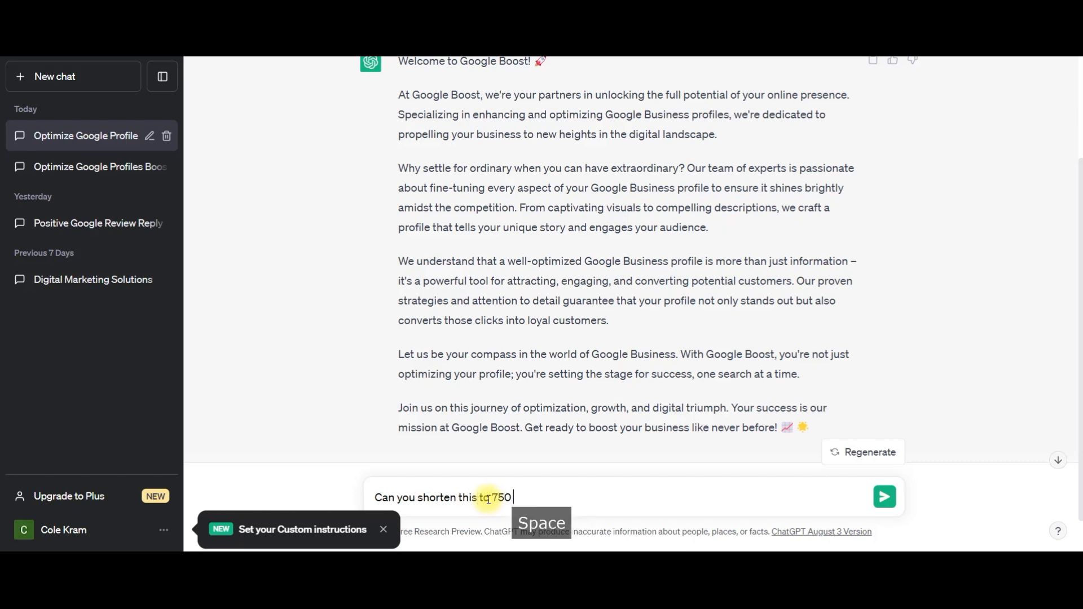
type("character")
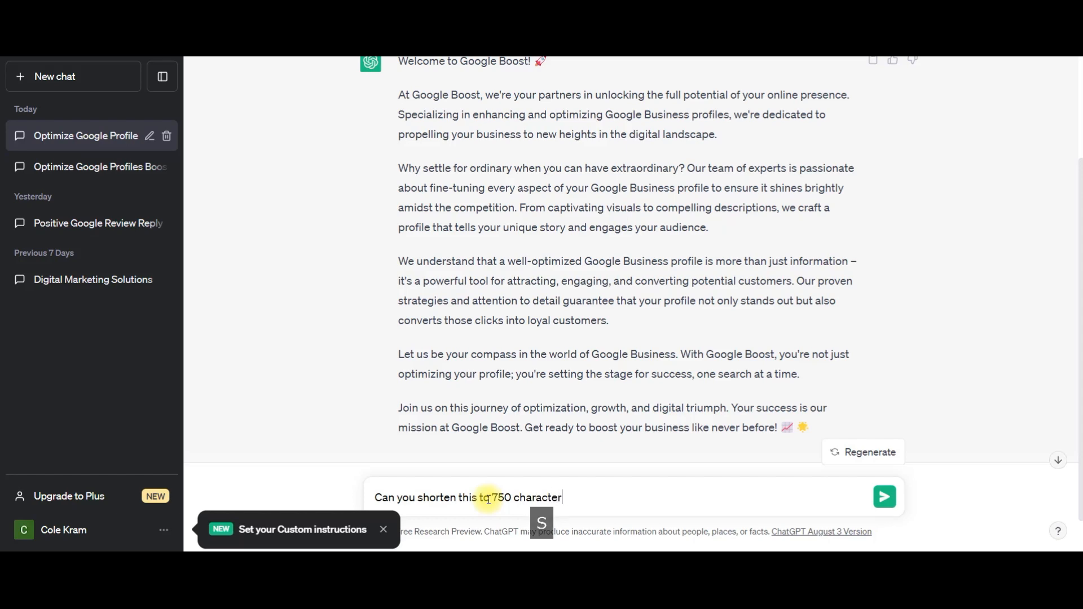
left_click(884, 497)
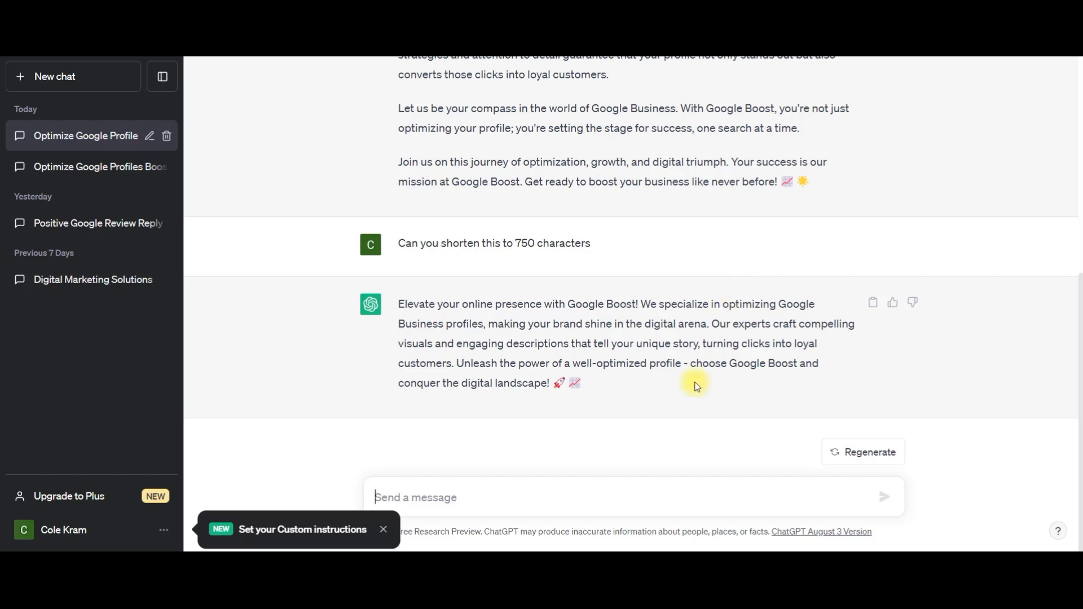
mouse_move(628, 384)
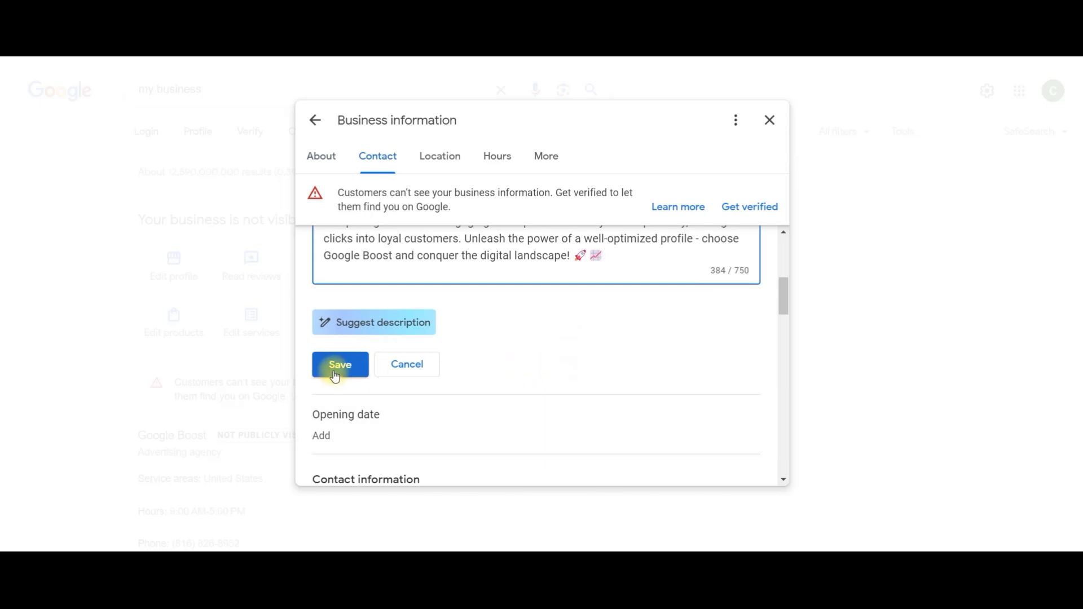
Save the shortened ChatGPT description as the Google Boost business description
left_click(339, 365)
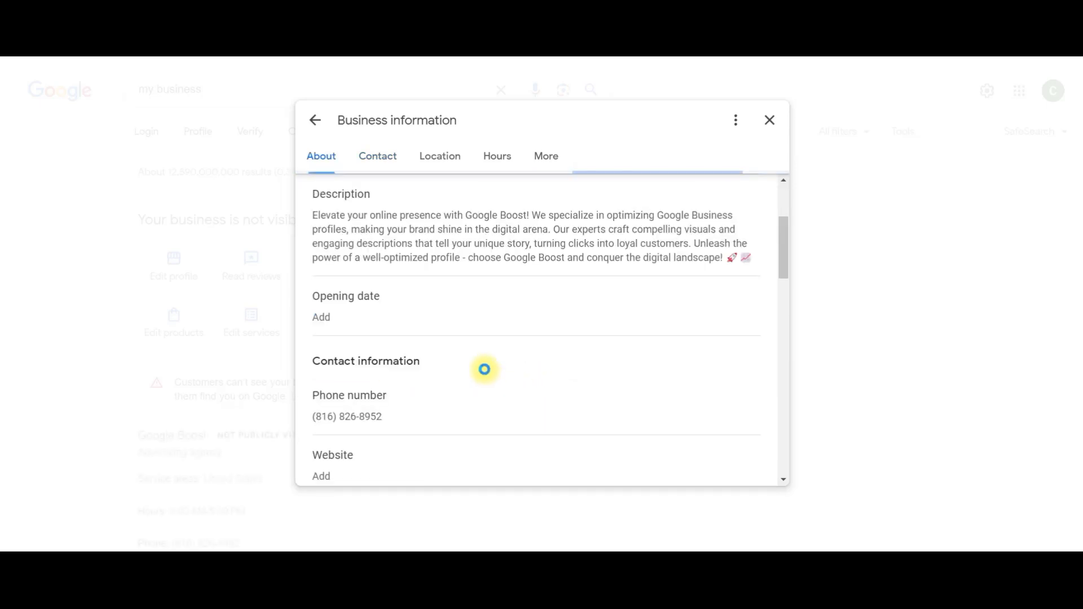
mouse_move(408, 298)
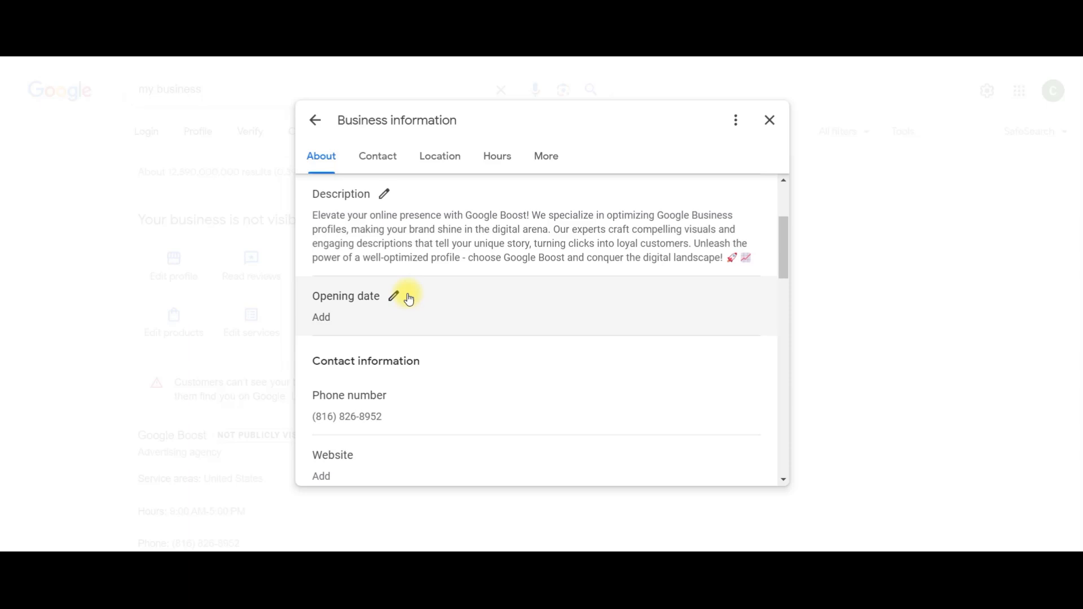
Review the Contact section's phone and website details
left_click(378, 156)
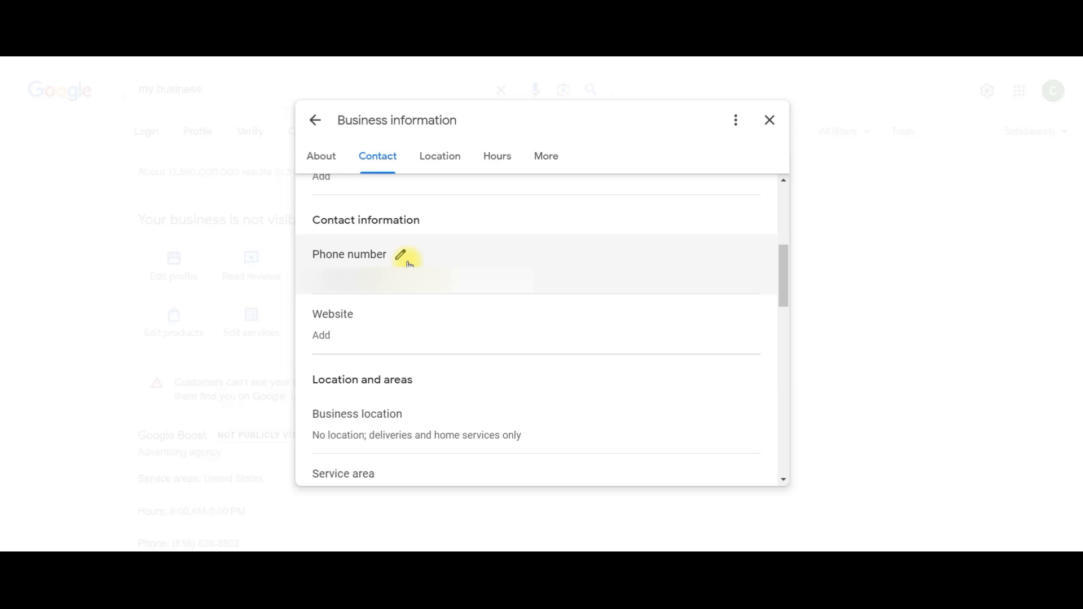
mouse_move(413, 332)
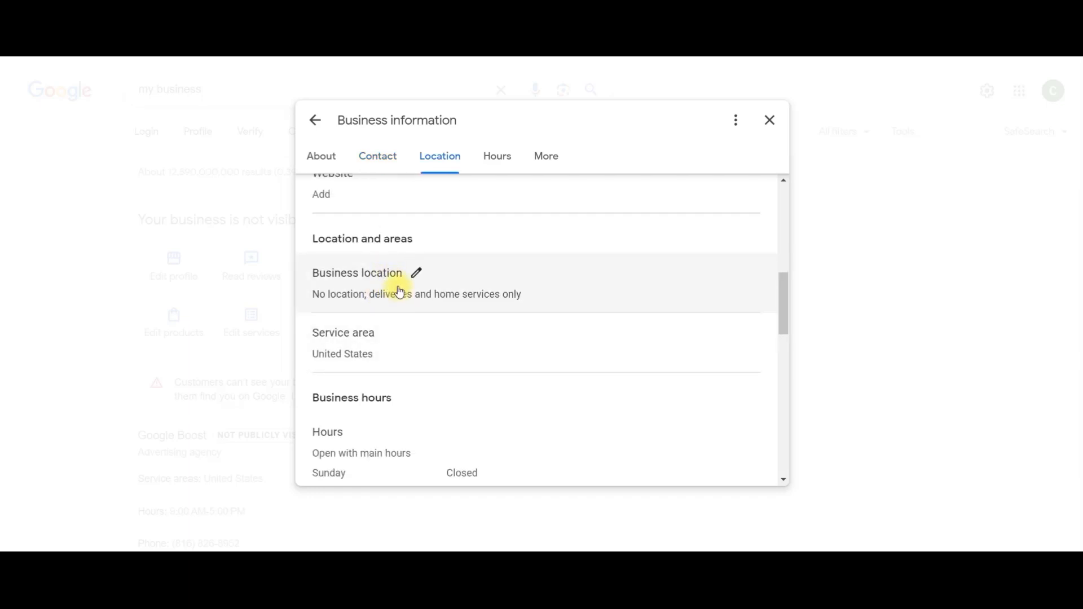
mouse_move(390, 308)
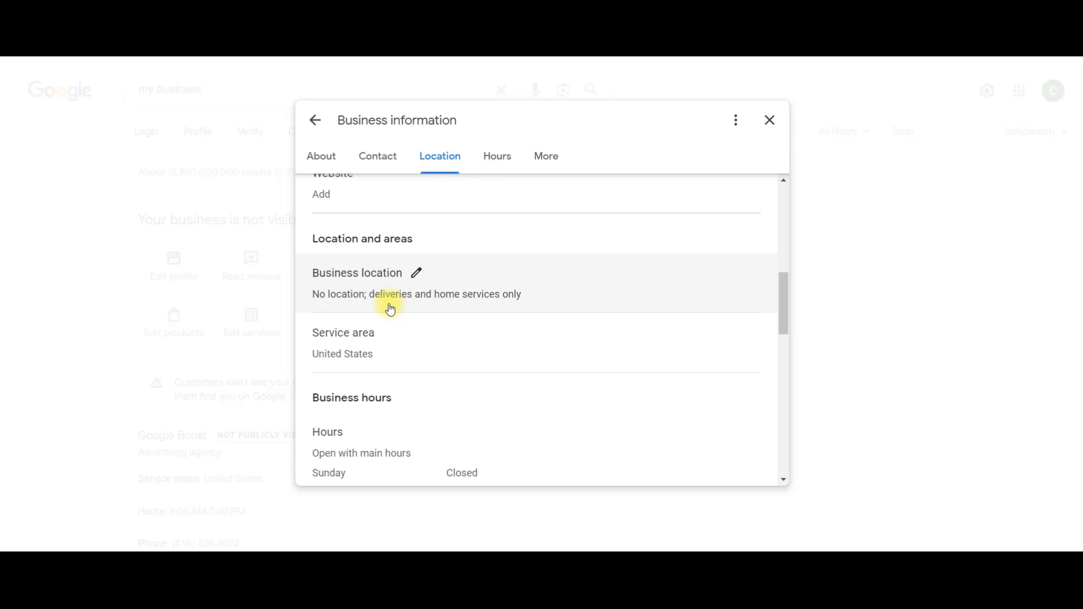
mouse_move(386, 338)
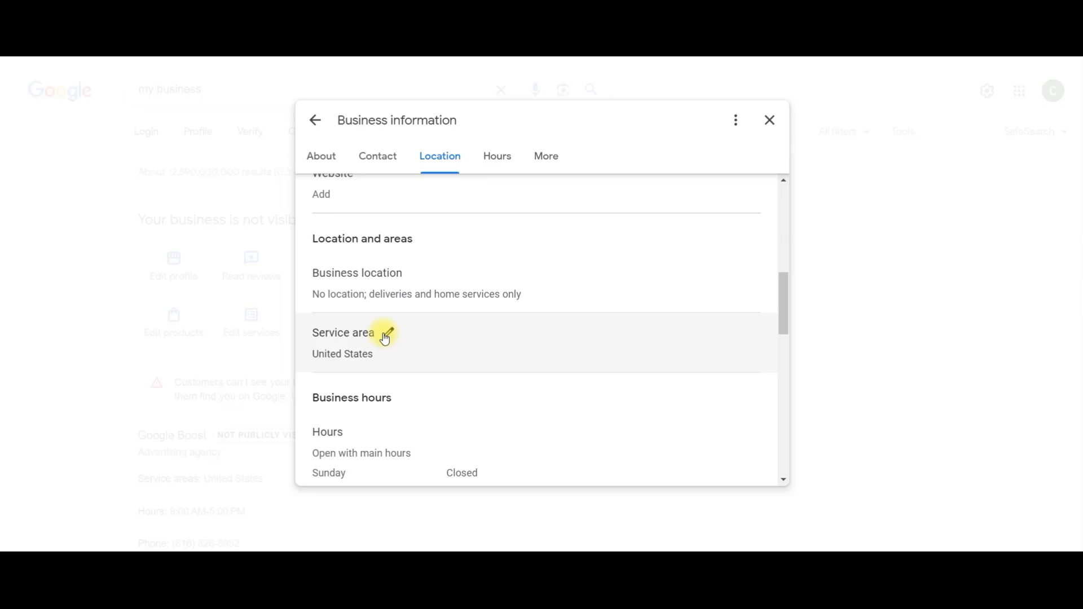
Review the Monday–Friday hours from 9 AM, the Labor Day special hours and the extra hour types
left_click(497, 156)
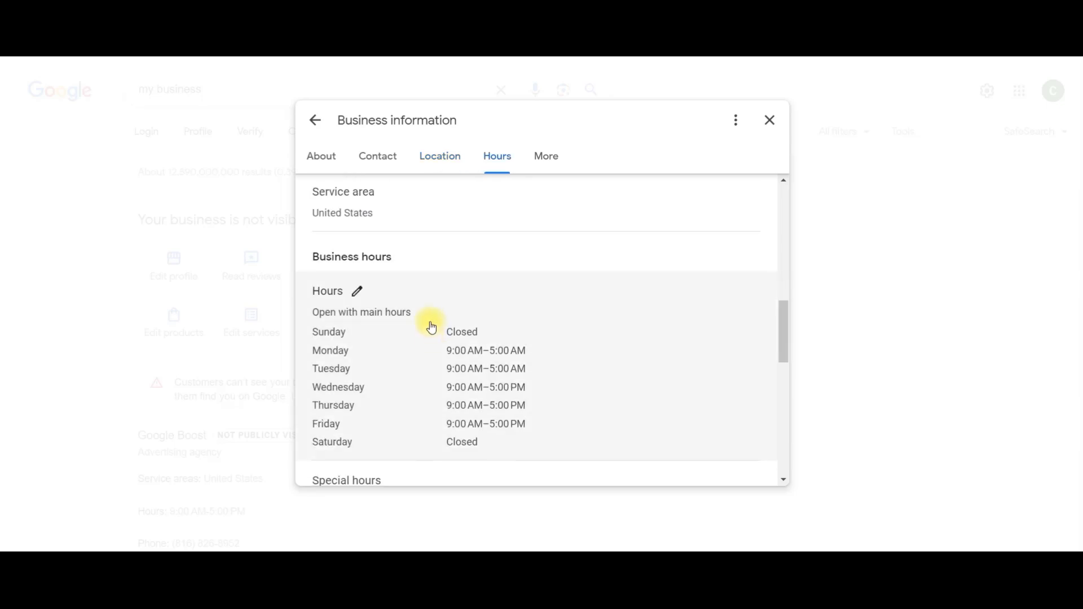
mouse_move(423, 306)
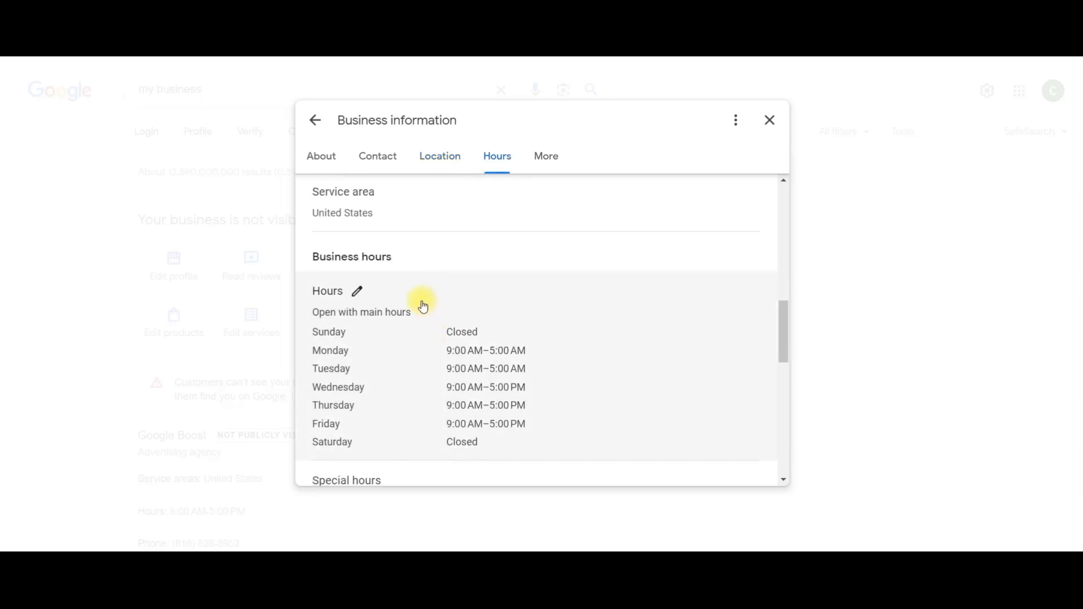
mouse_move(445, 221)
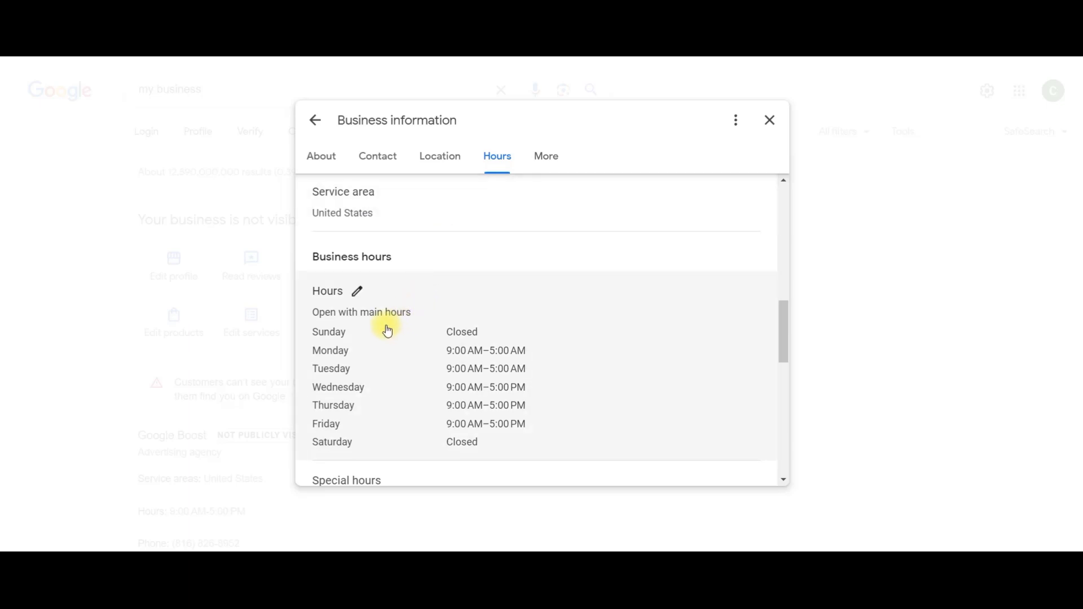
scroll("down", 3)
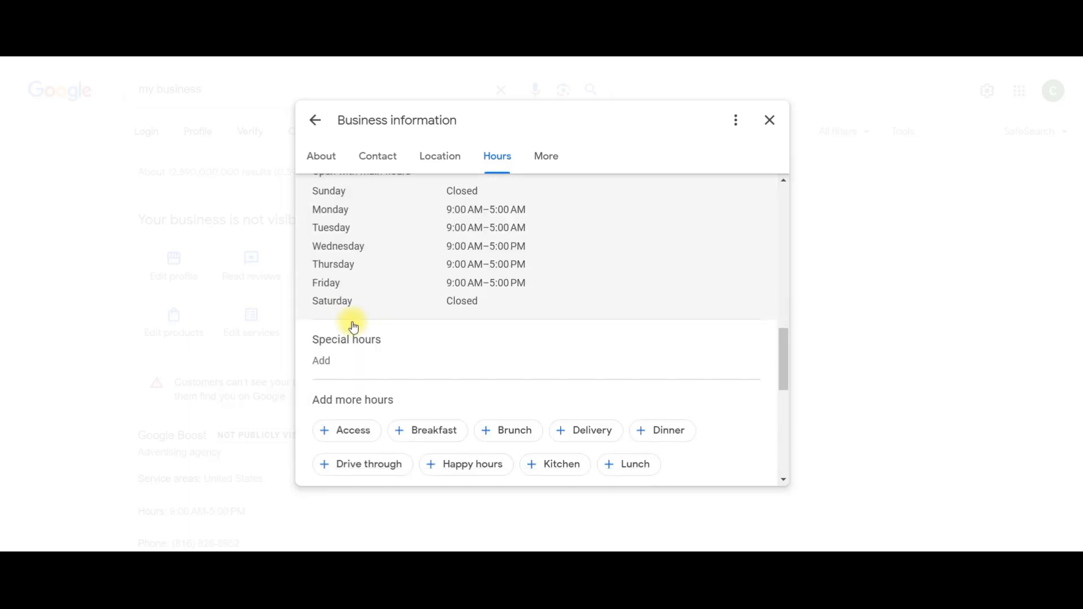
left_click(321, 360)
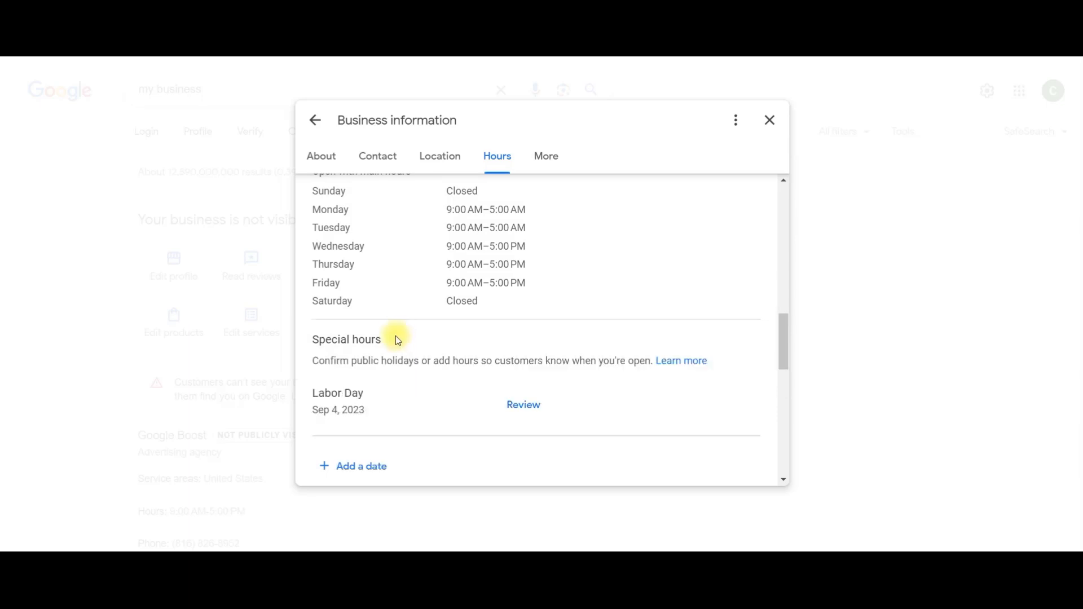
scroll("down", 3)
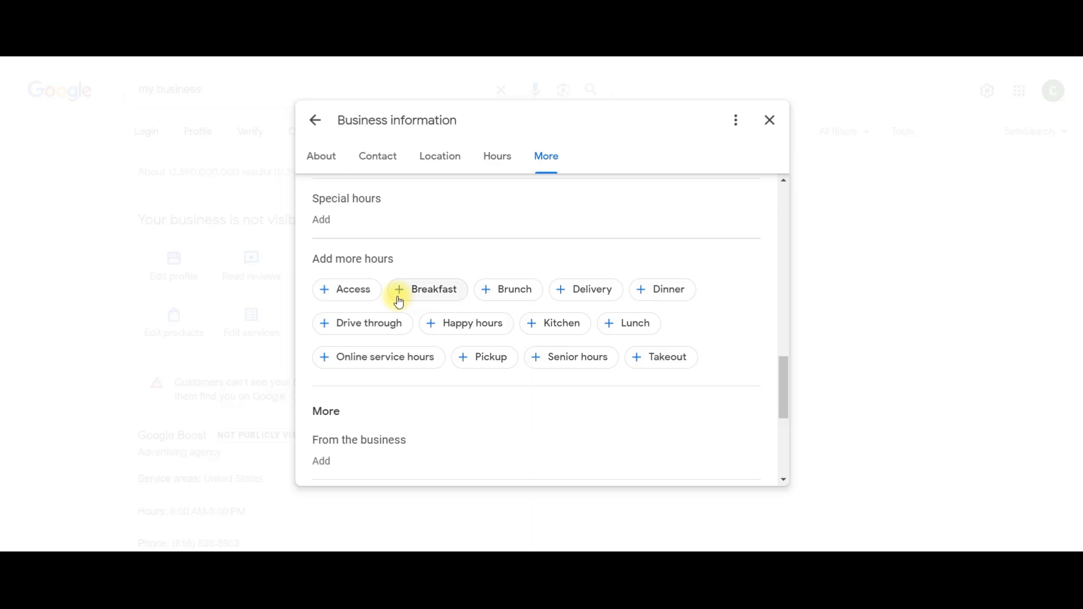
mouse_move(417, 282)
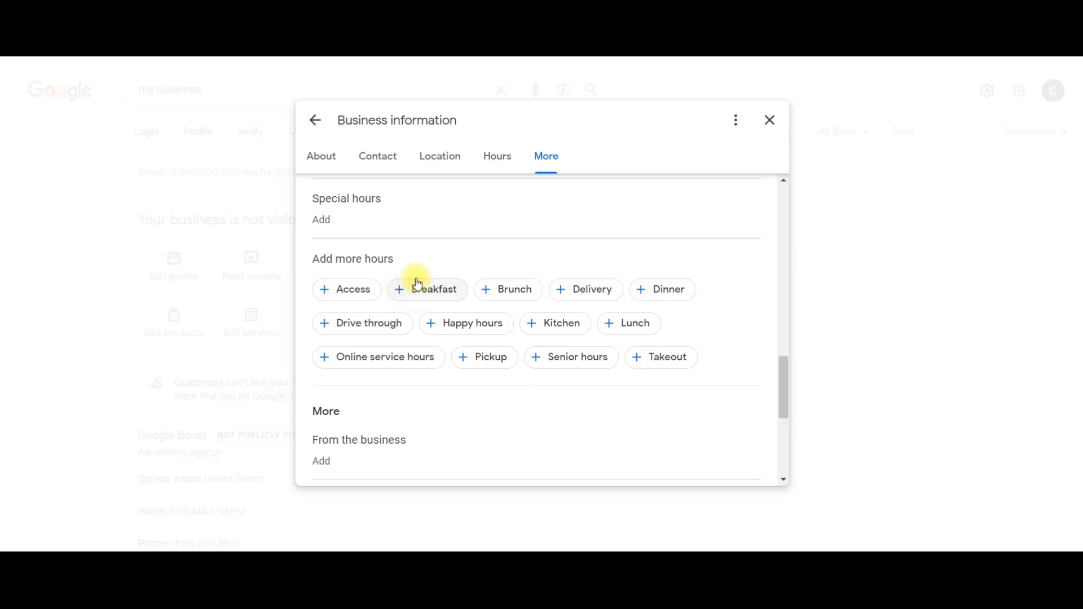
mouse_move(617, 340)
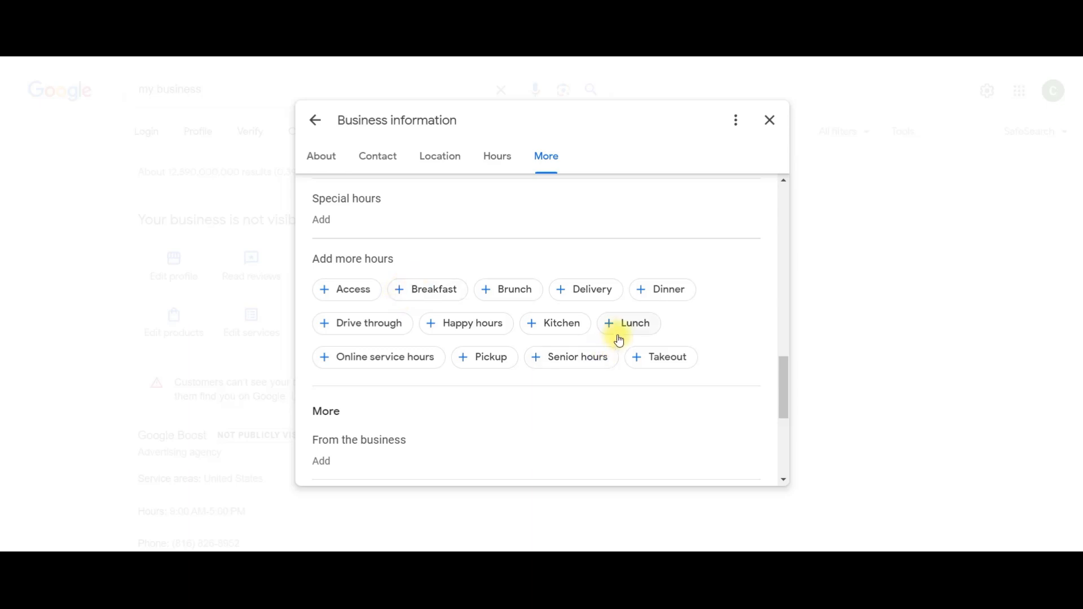
mouse_move(429, 363)
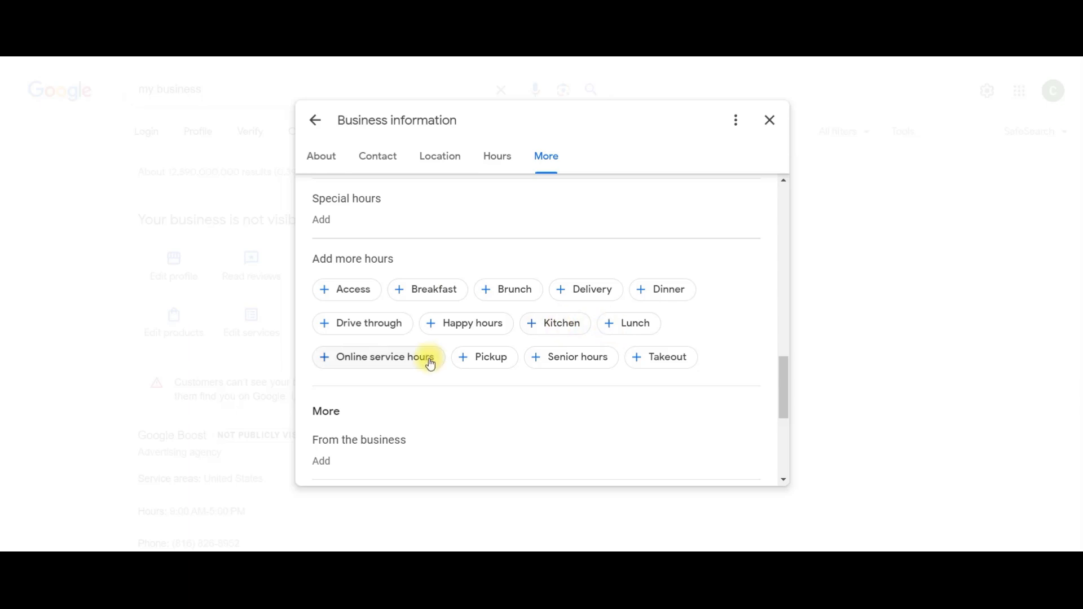
scroll("down", 3)
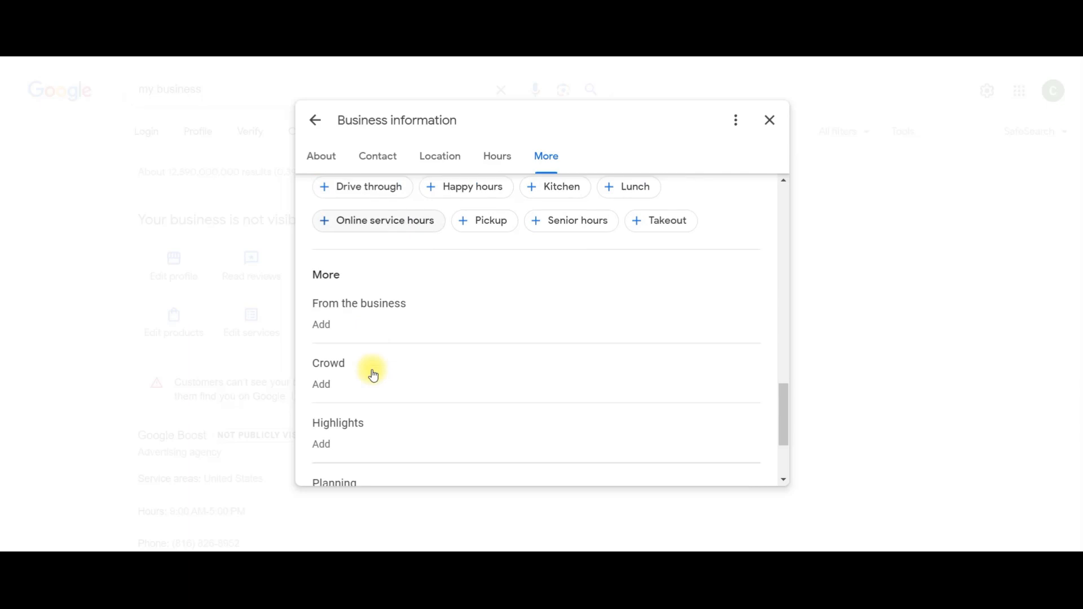
scroll("up", 3)
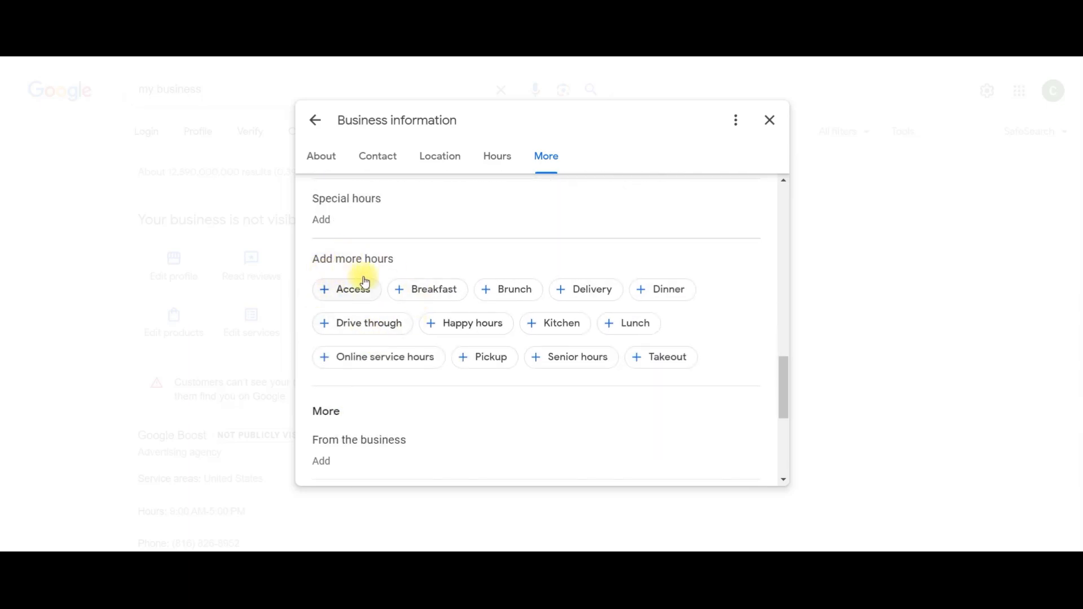
mouse_move(366, 275)
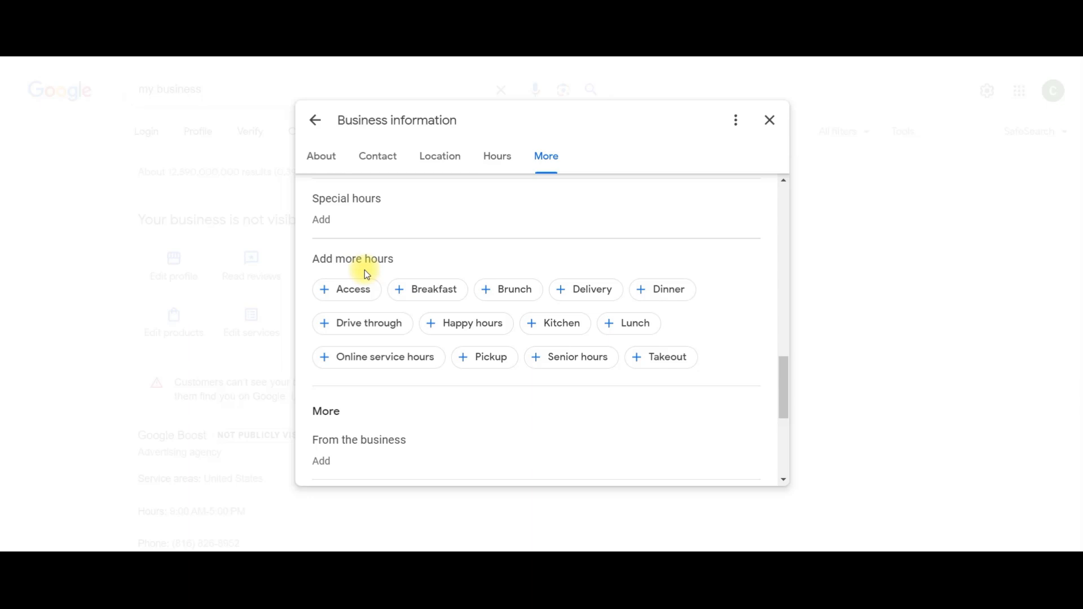
mouse_move(479, 343)
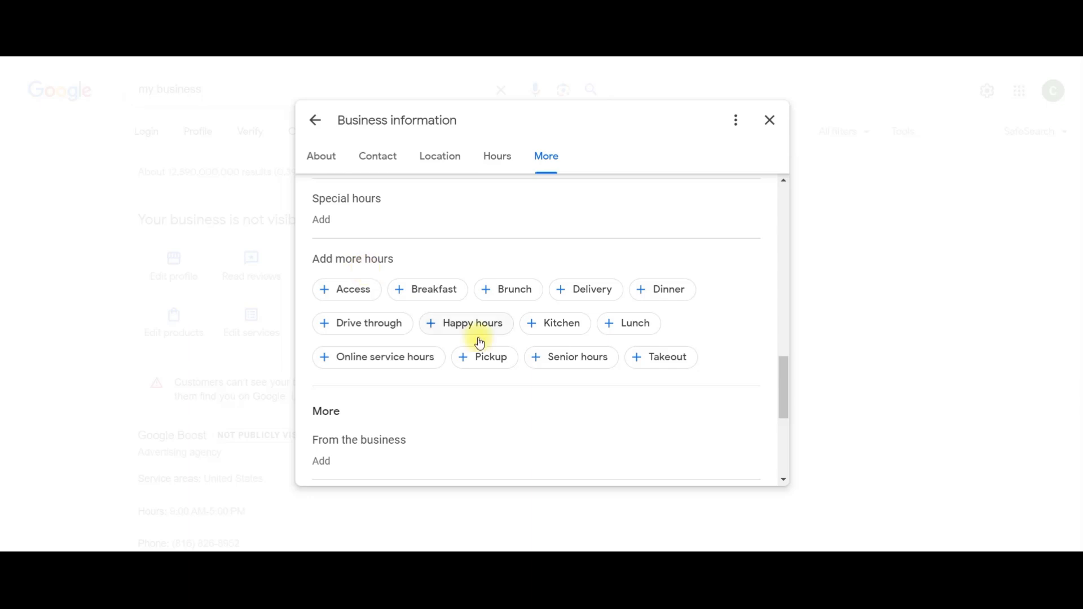
scroll("down", 3)
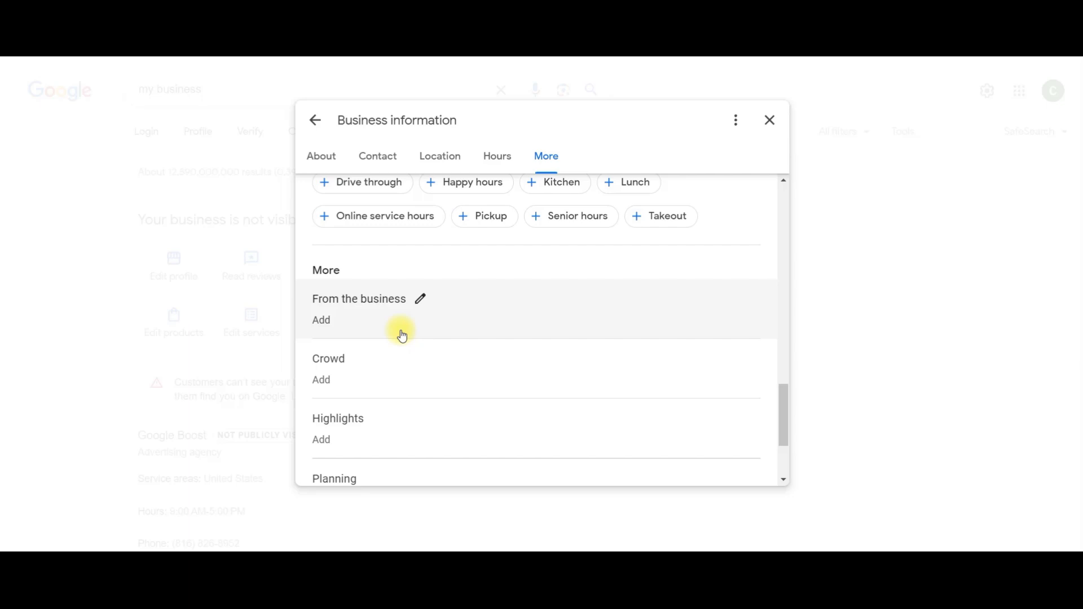
scroll("down", 3)
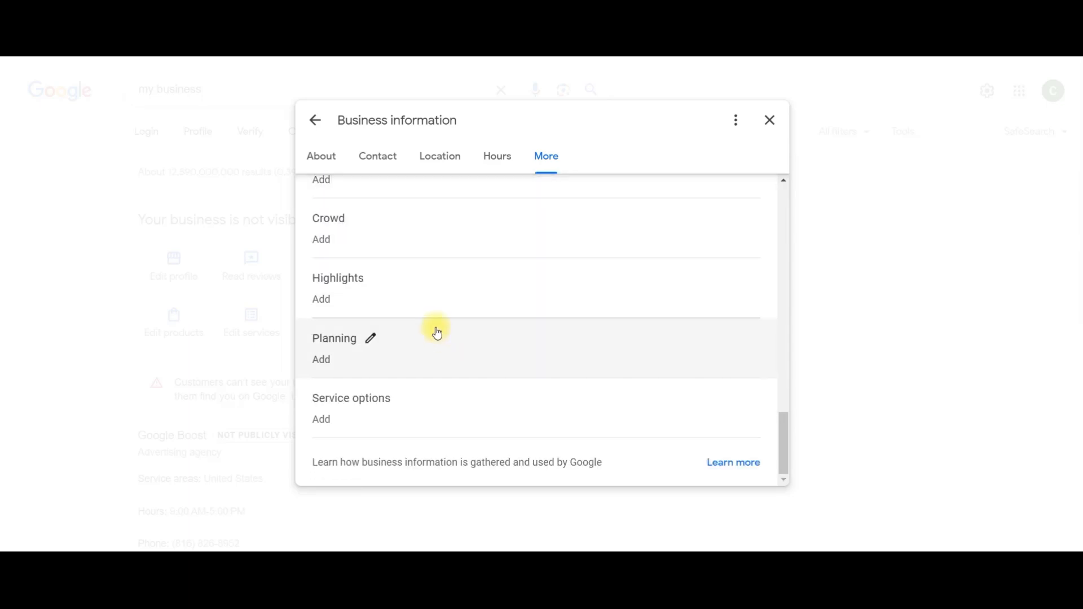
scroll("up", 3)
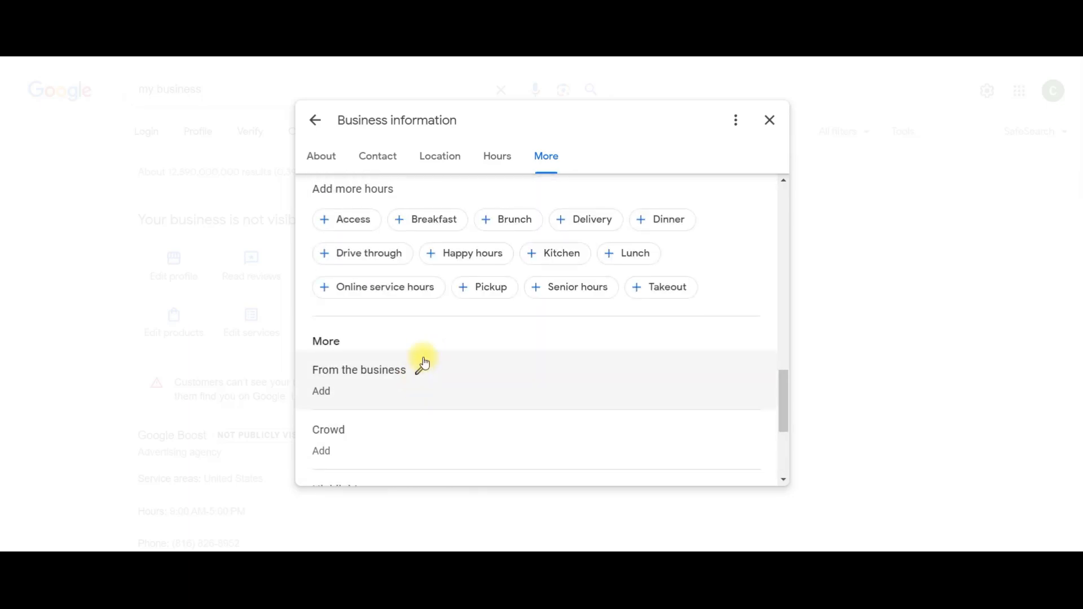
scroll("down", 3)
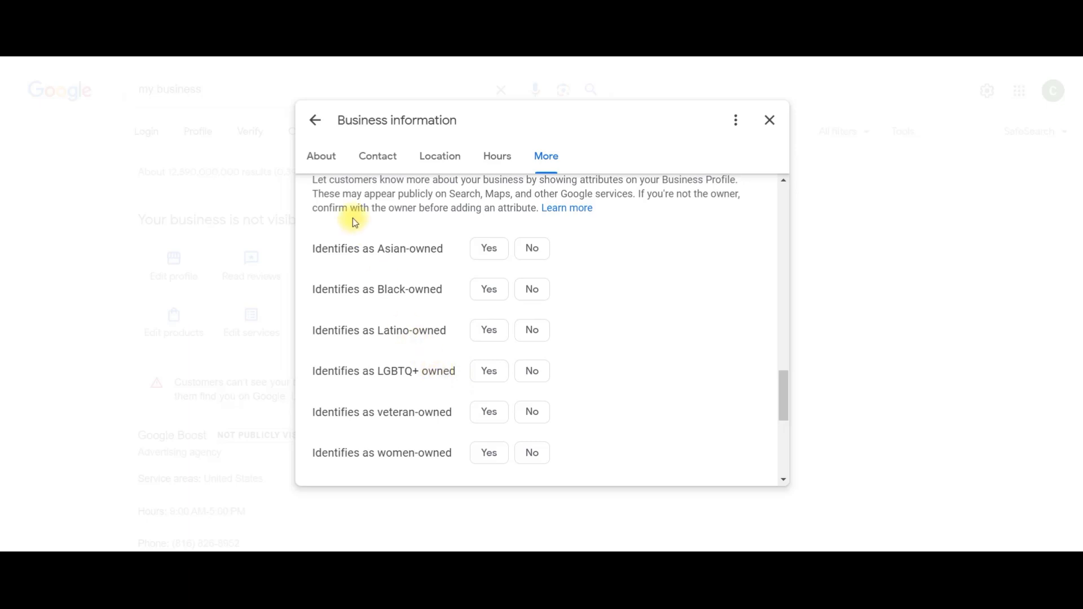
mouse_move(351, 269)
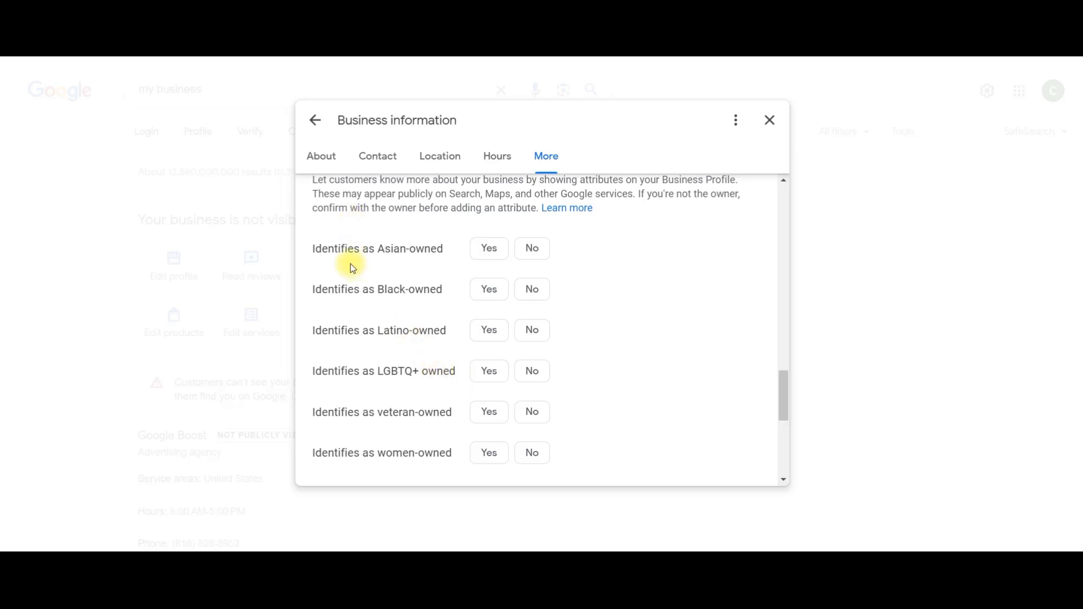
mouse_move(404, 269)
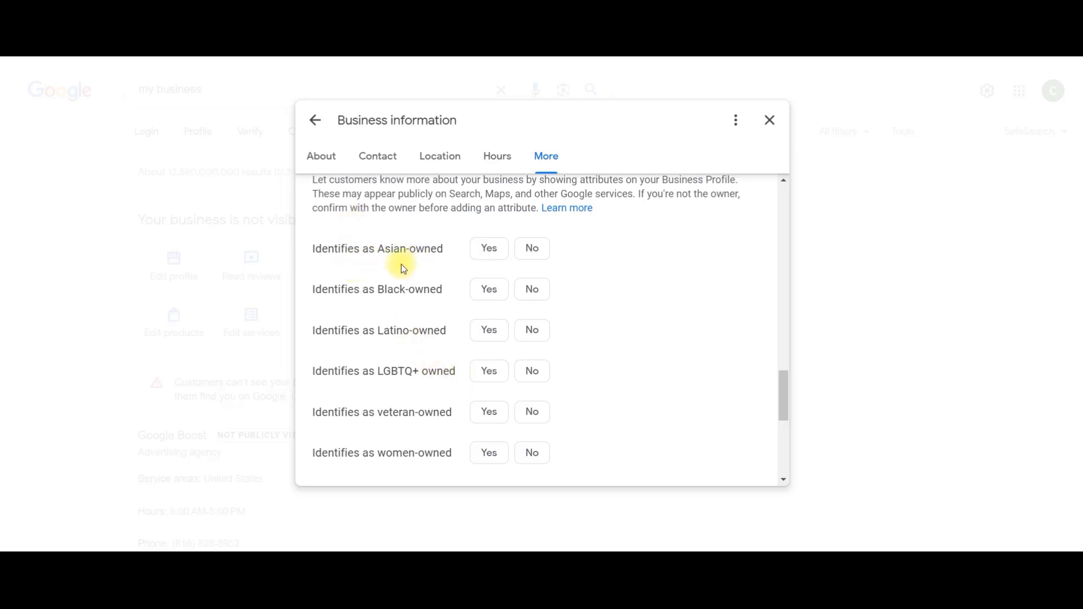
mouse_move(378, 313)
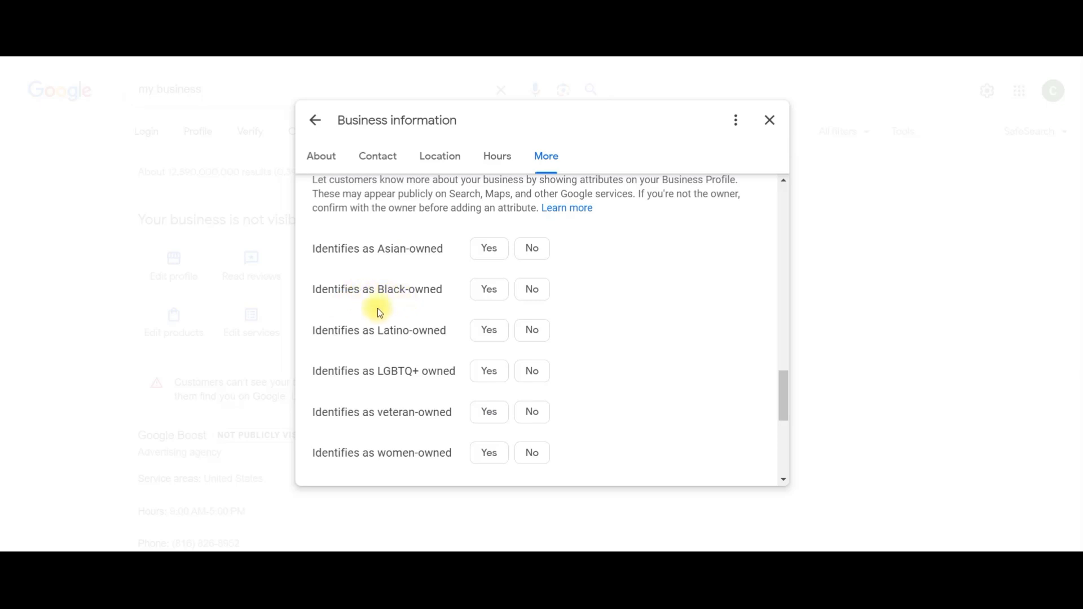
mouse_move(396, 346)
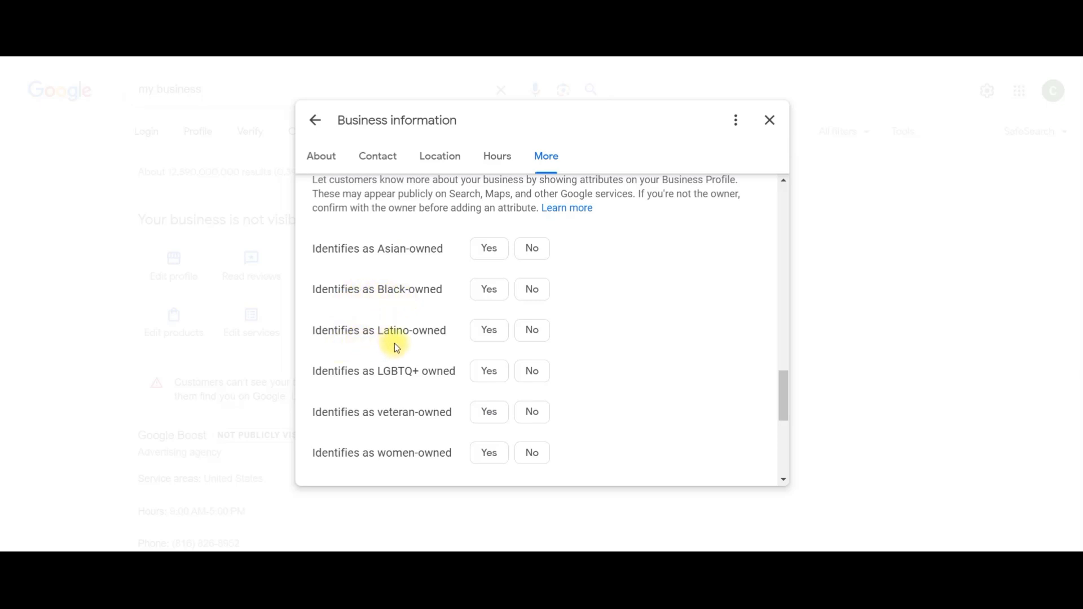
mouse_move(409, 386)
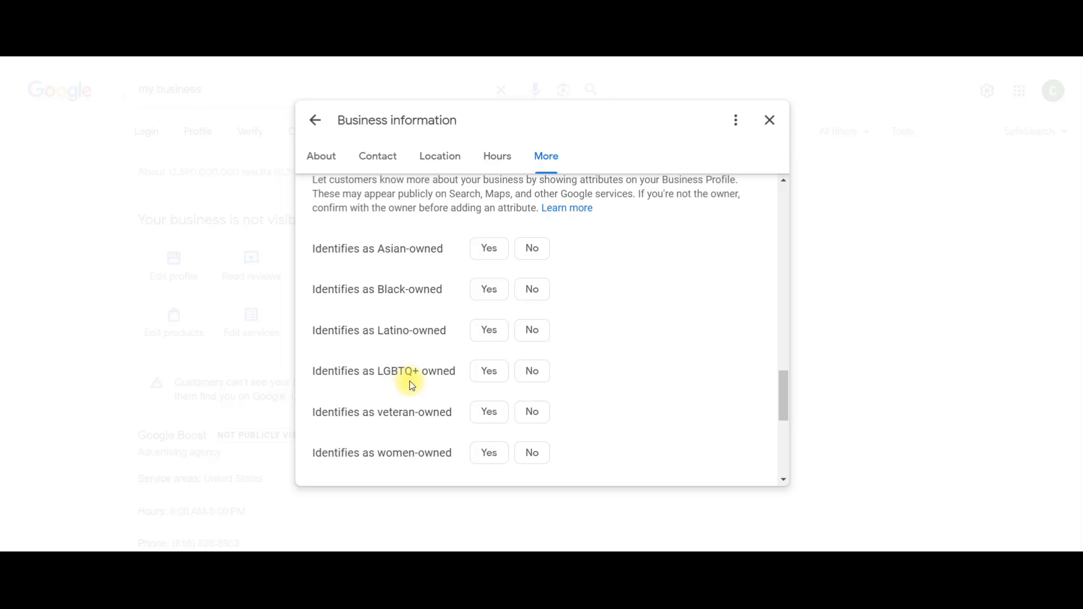
mouse_move(352, 438)
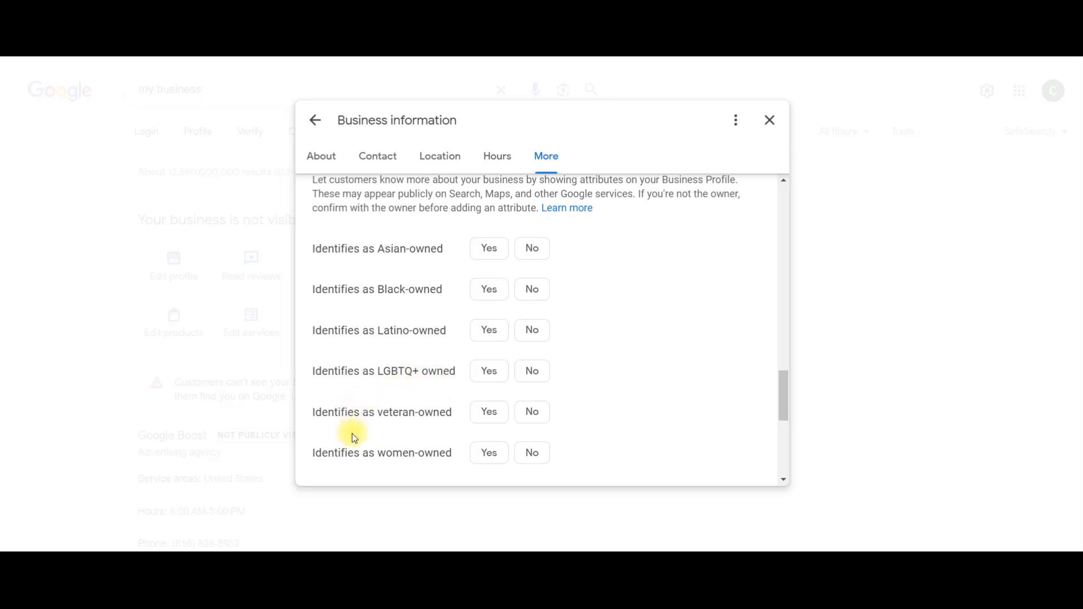
mouse_move(413, 429)
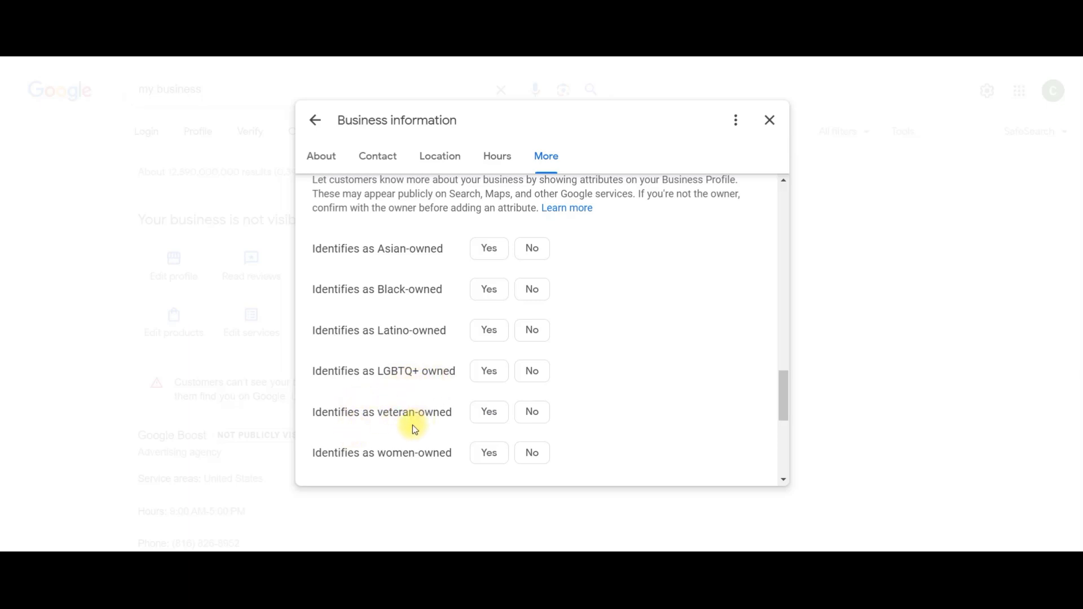
mouse_move(457, 467)
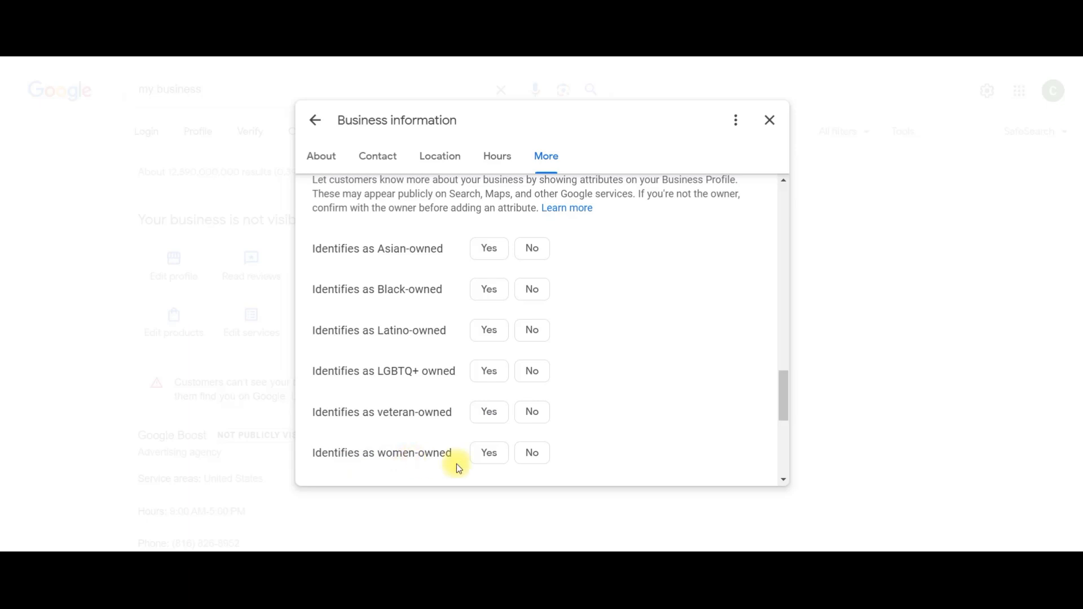
scroll("down", 3)
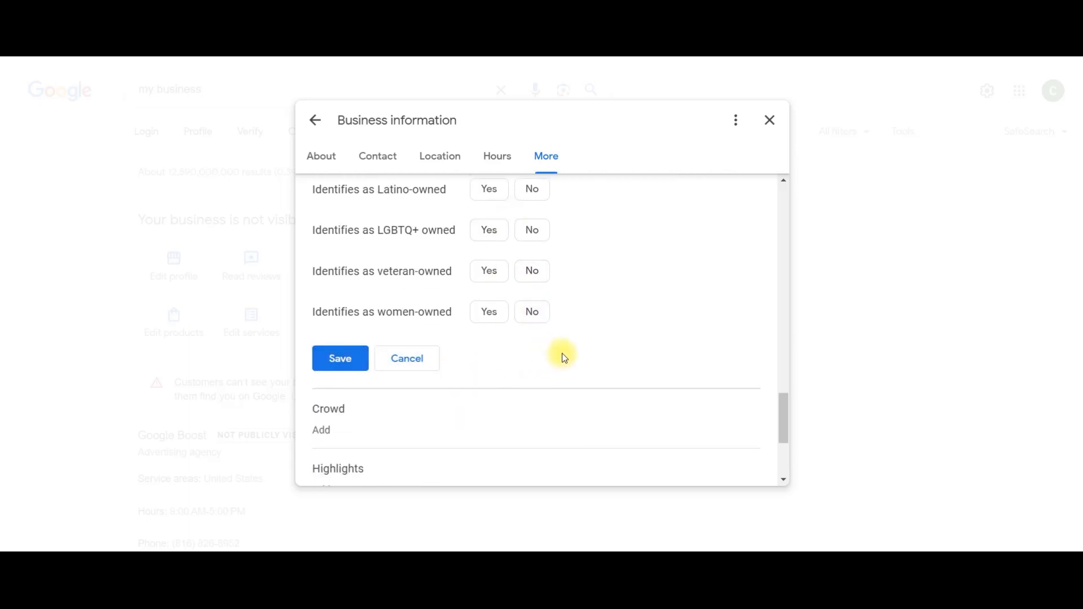
scroll("up", 3)
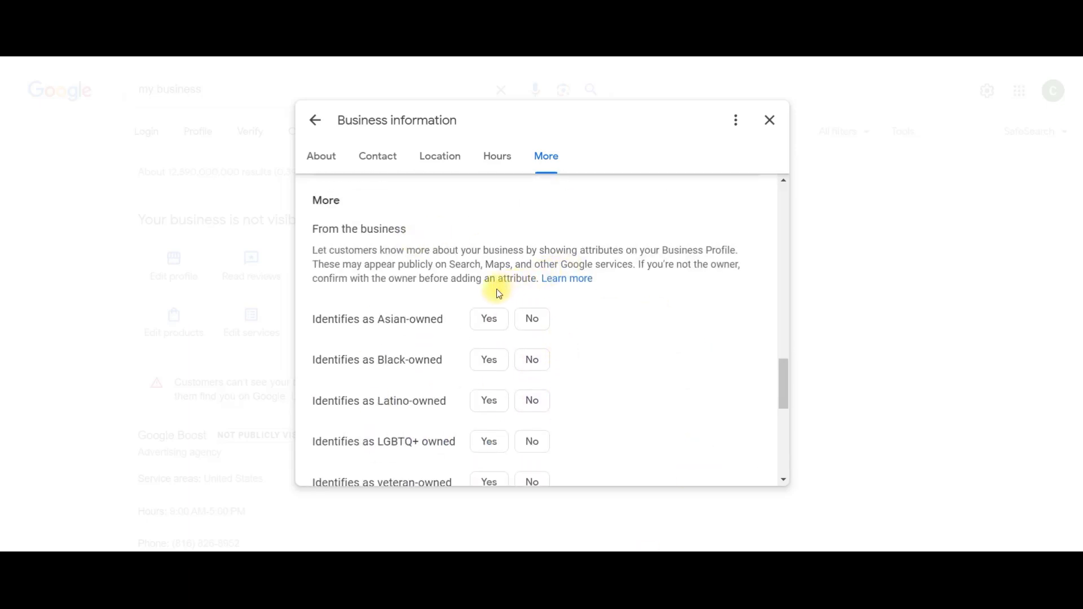
mouse_move(629, 354)
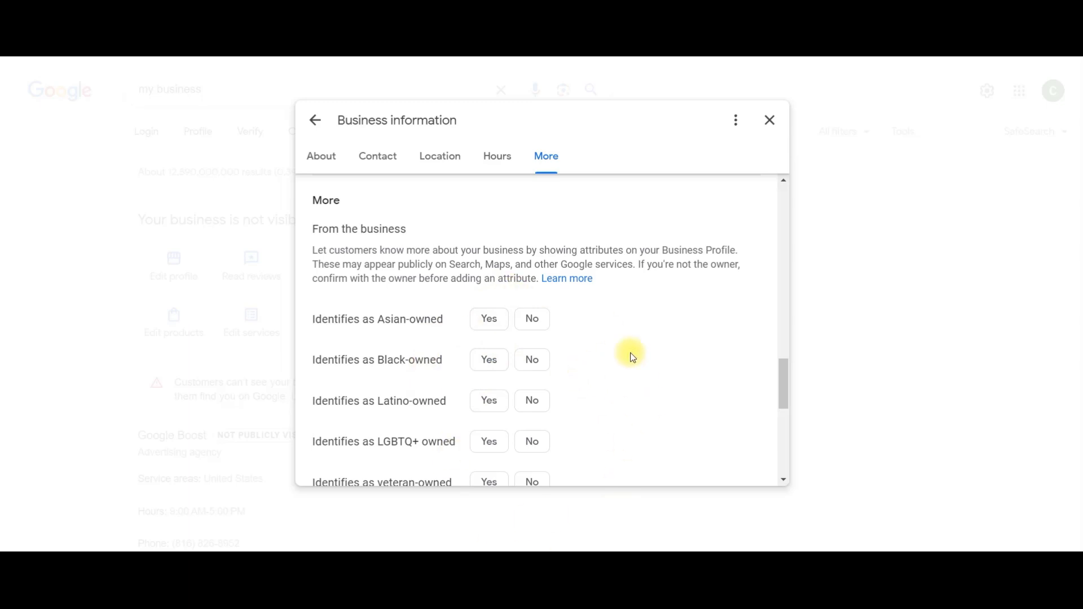
scroll("down", 3)
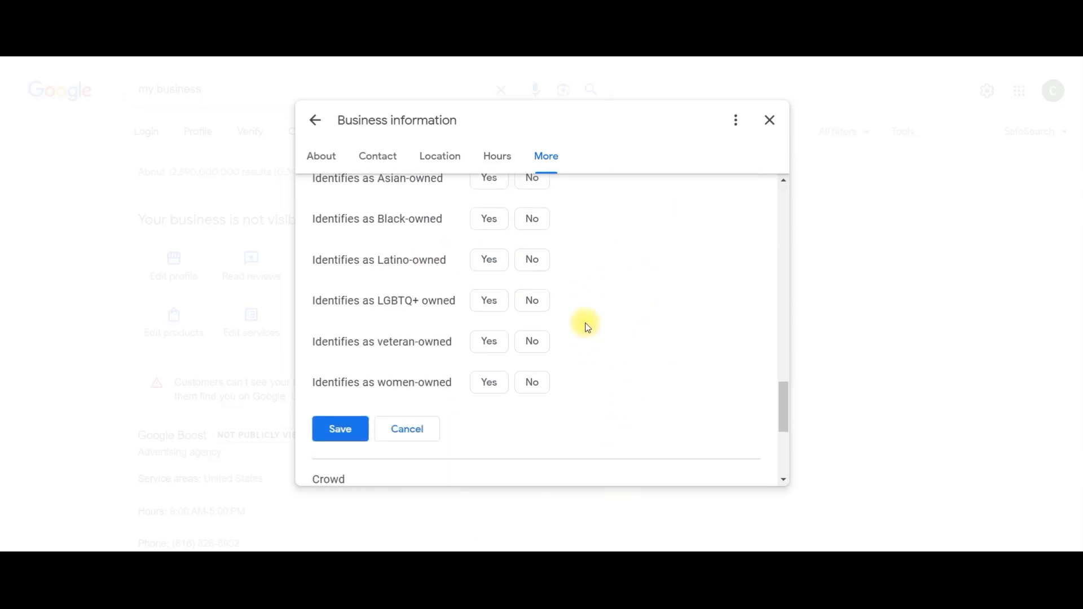
Browse the Crowd, Highlights and Planning attribute editors with their unanswered Yes/No options
scroll("down", 3)
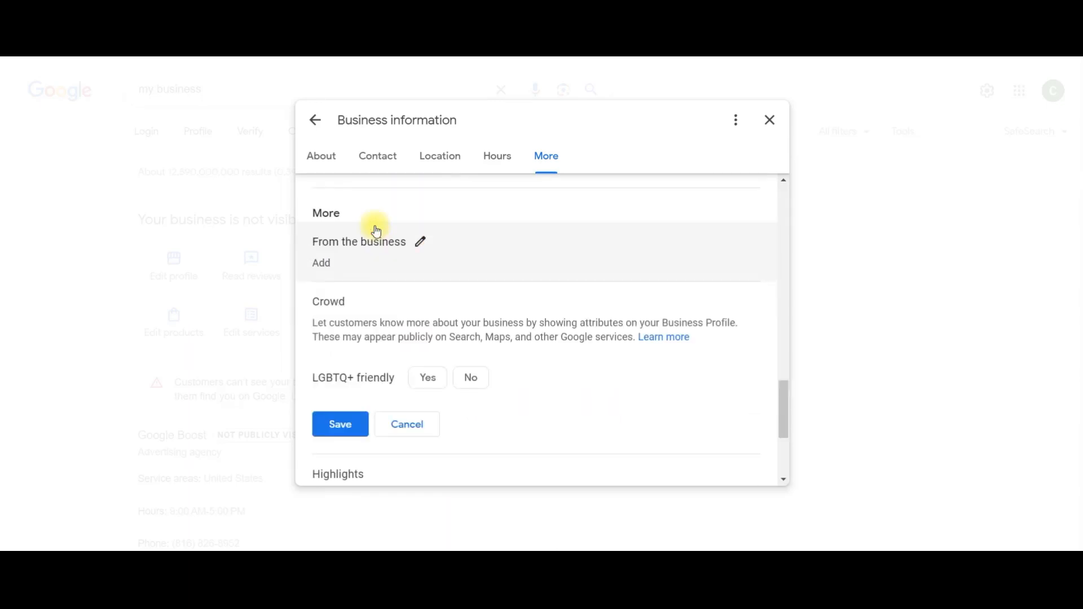
mouse_move(506, 401)
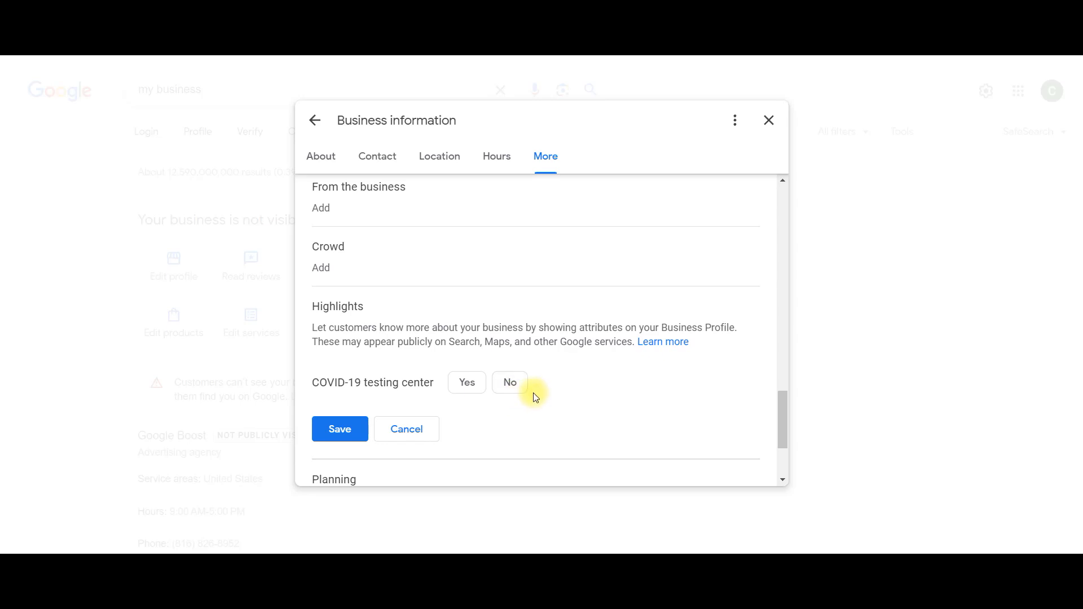
mouse_move(549, 458)
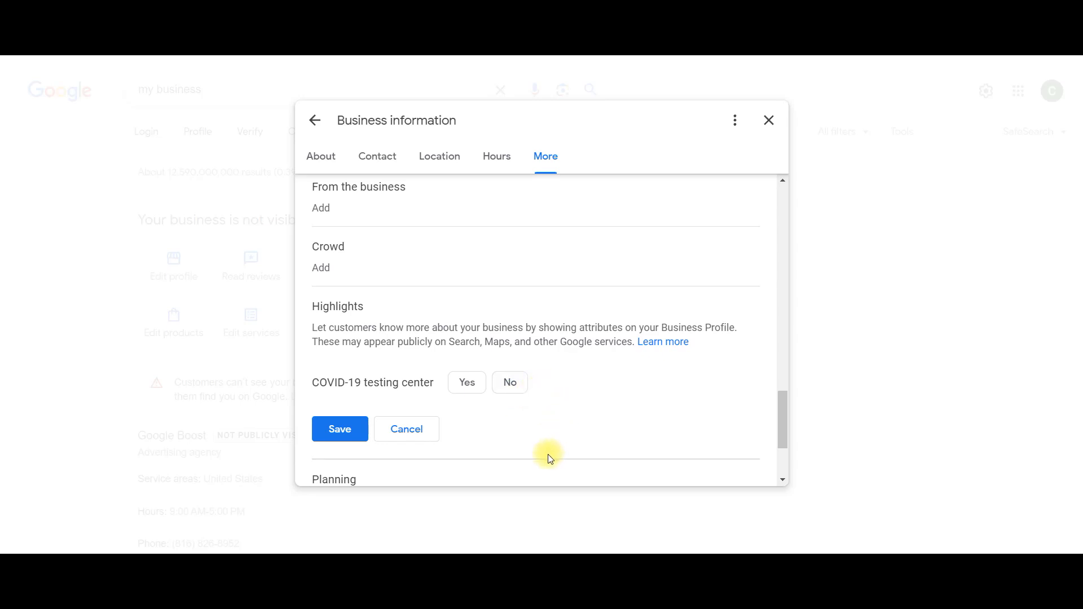
scroll("down", 3)
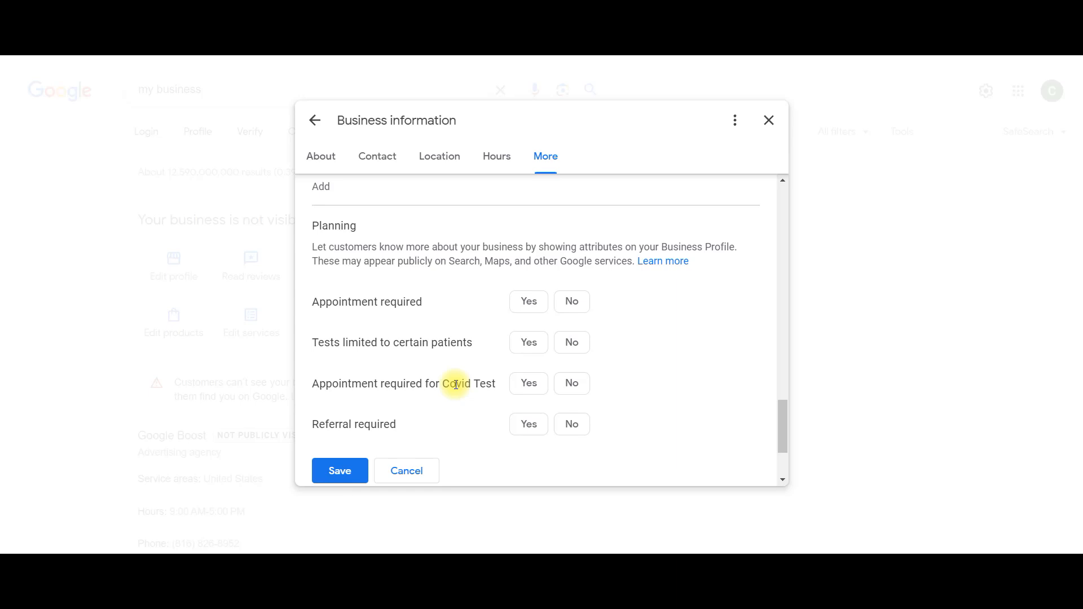
Browse the Service options attributes for online appointments and language assistance, all unanswered
scroll("down", 3)
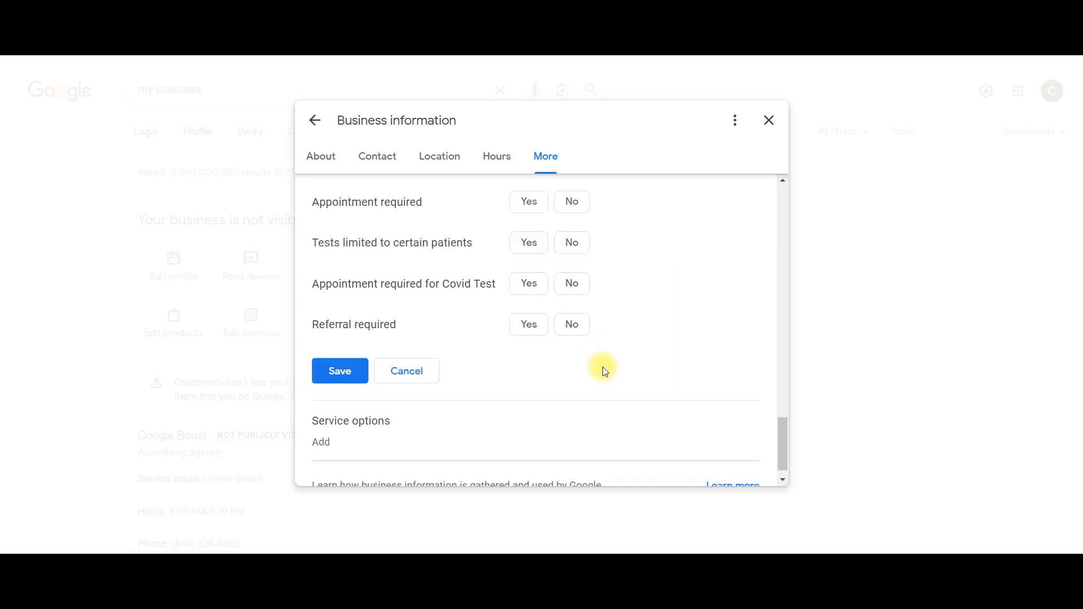
scroll("down", 3)
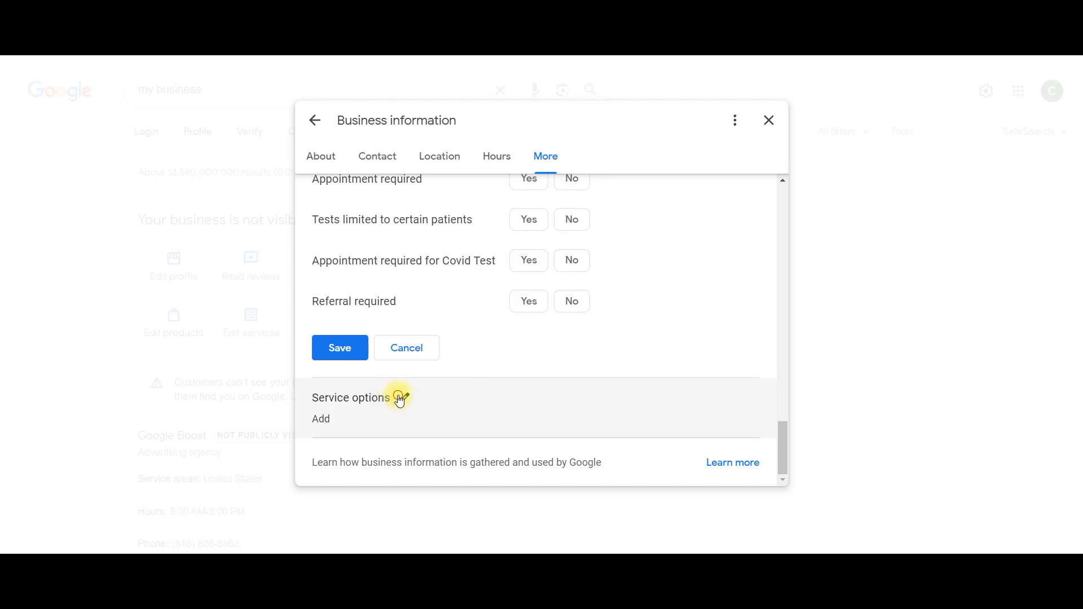
scroll("up", 3)
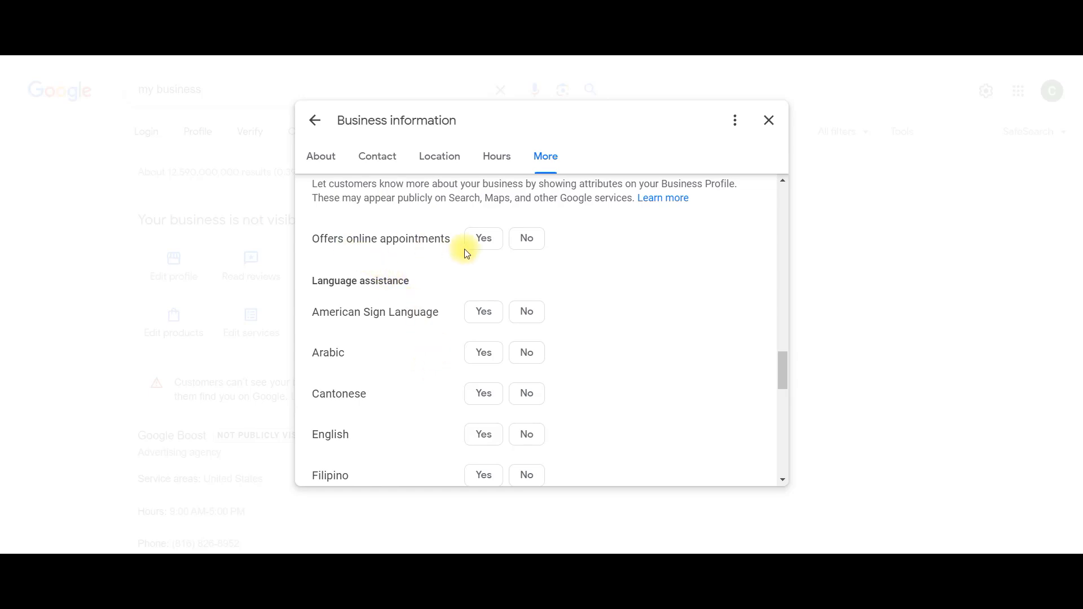
mouse_move(372, 304)
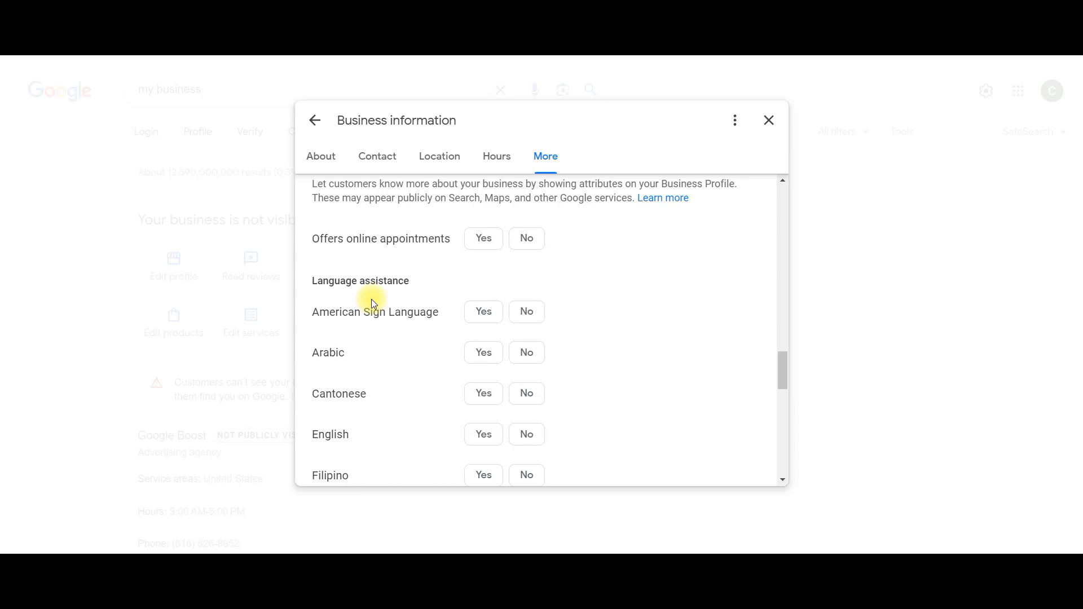
mouse_move(387, 300)
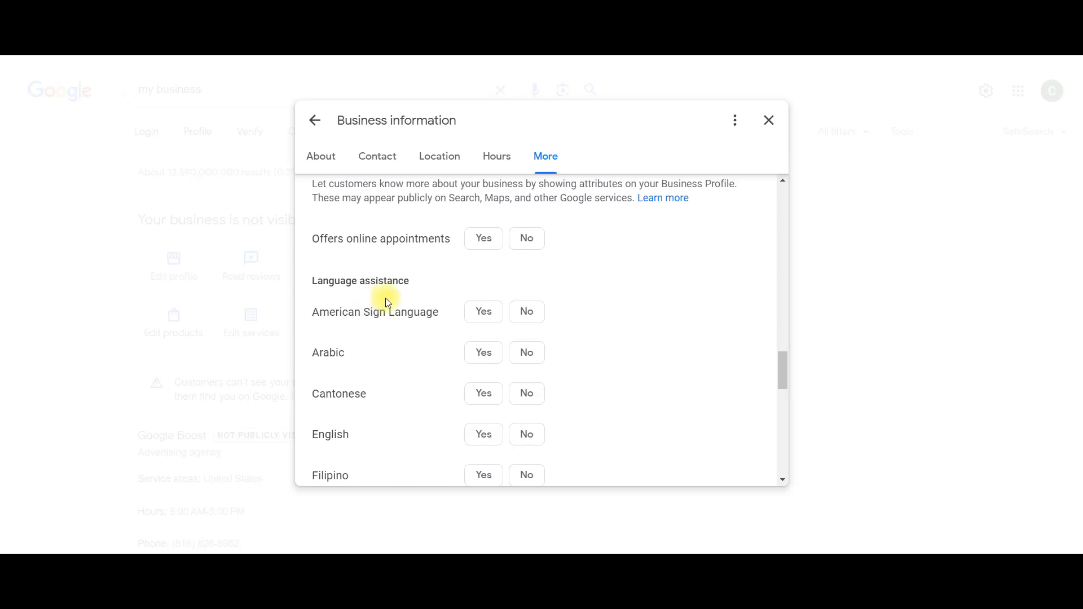
mouse_move(688, 240)
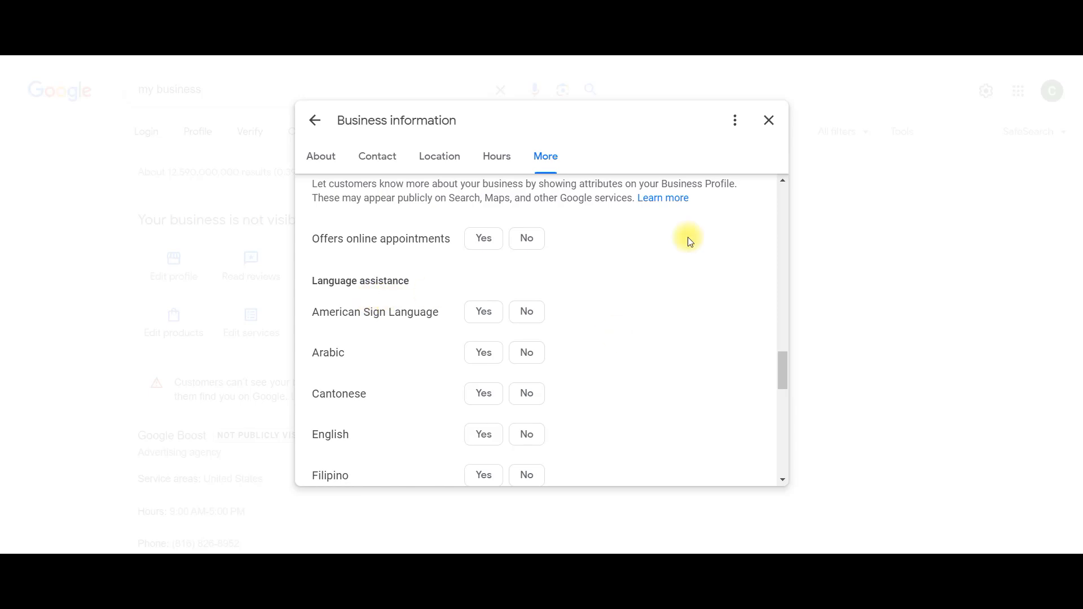